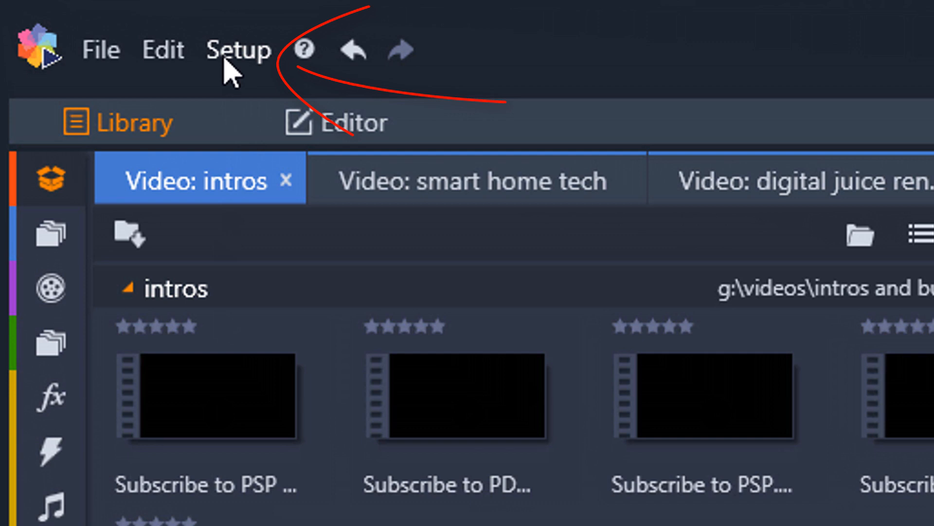
Reveal the Setup menu choices, including the Control Panel entry
left_click(237, 50)
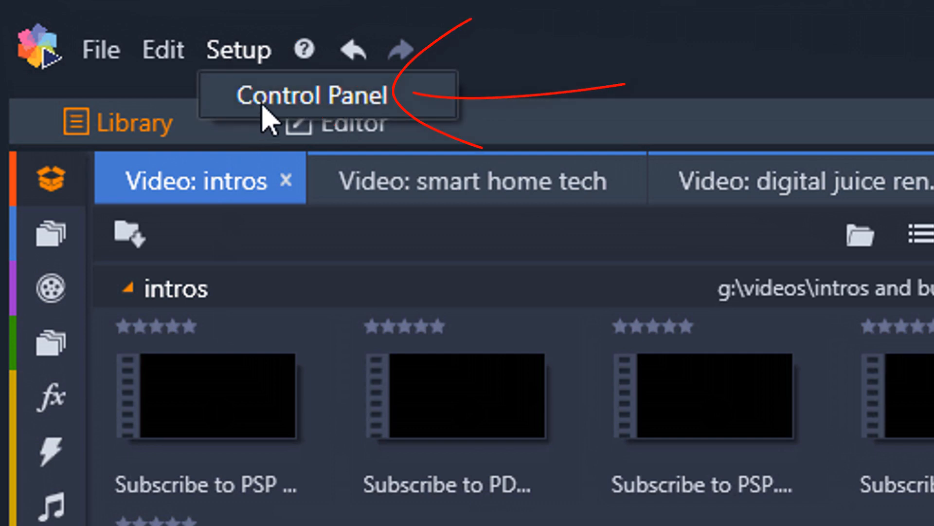
Bring up the Control Panel on its Legacy Options page with the watchfolders list
left_click(310, 95)
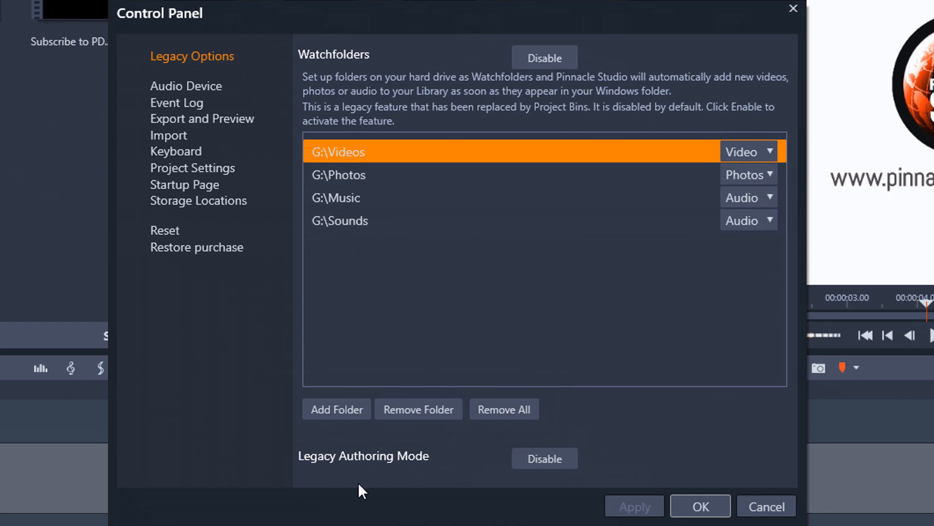
mouse_move(382, 483)
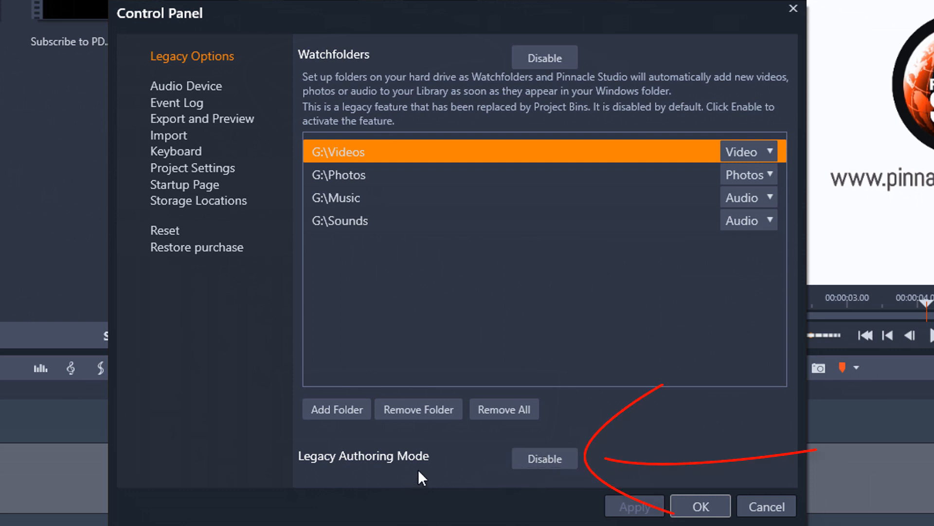
mouse_move(543, 458)
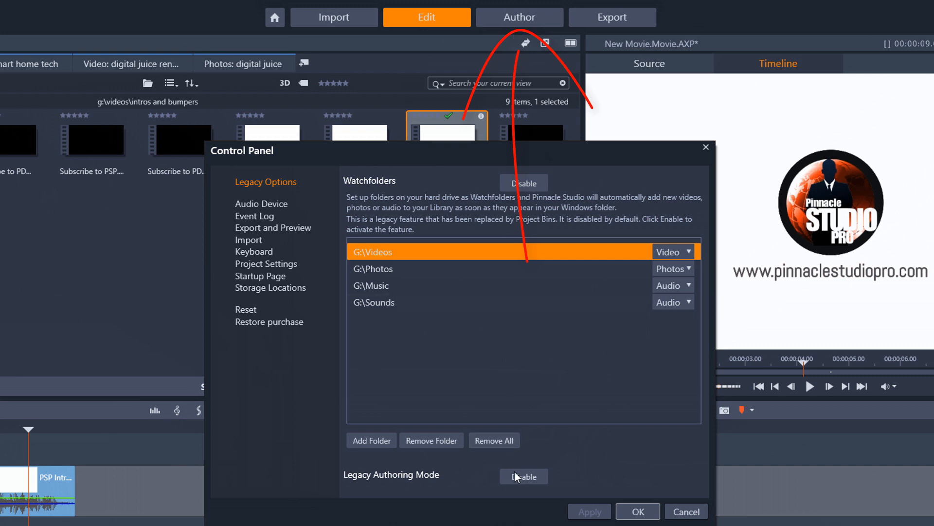
left_click(524, 476)
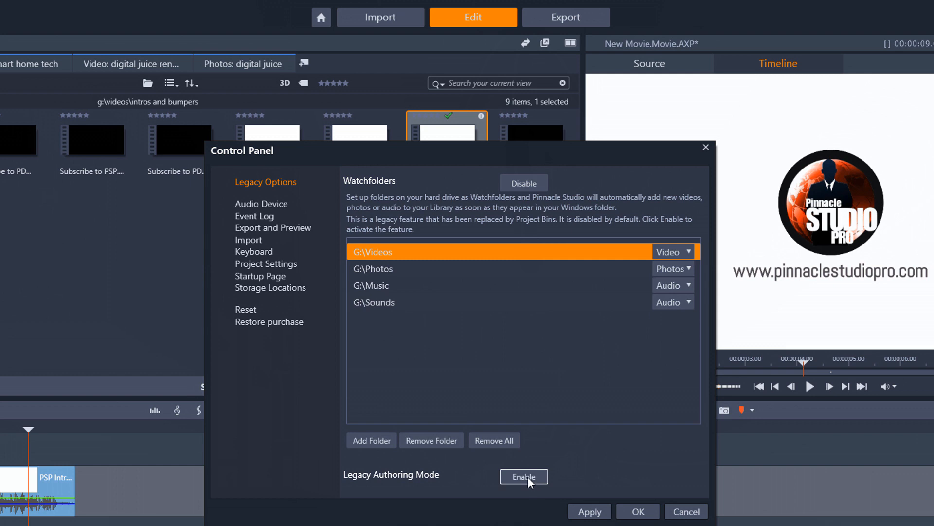
left_click(523, 476)
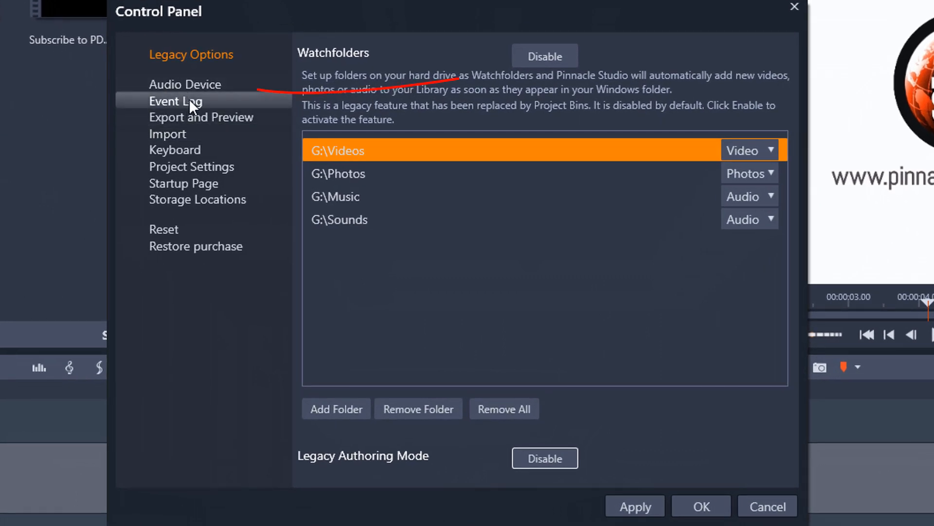
Show the Audio Device page and the Windows Sound recording devices list
left_click(185, 83)
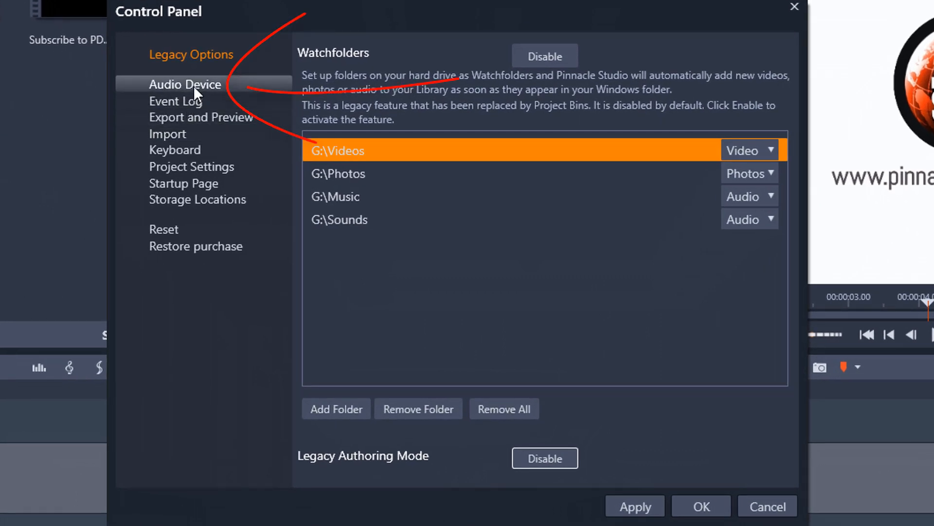
left_click(185, 84)
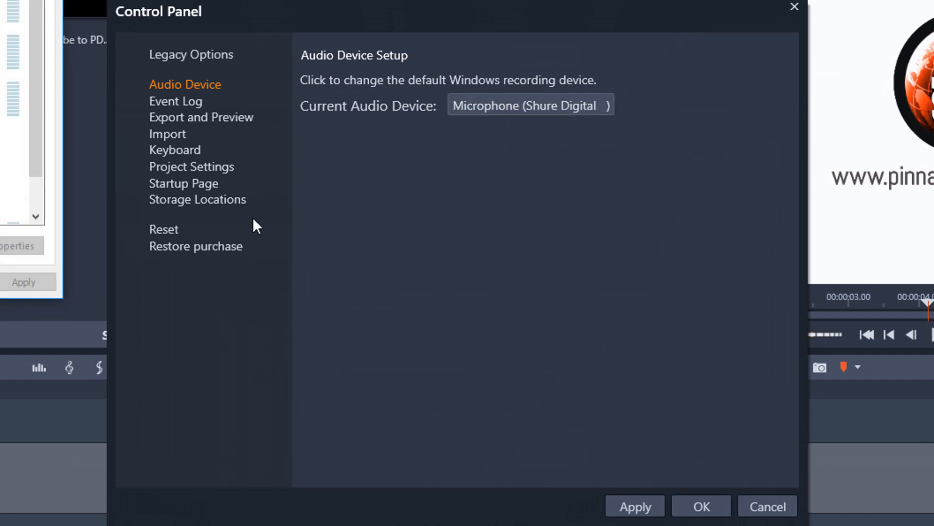
left_click(529, 105)
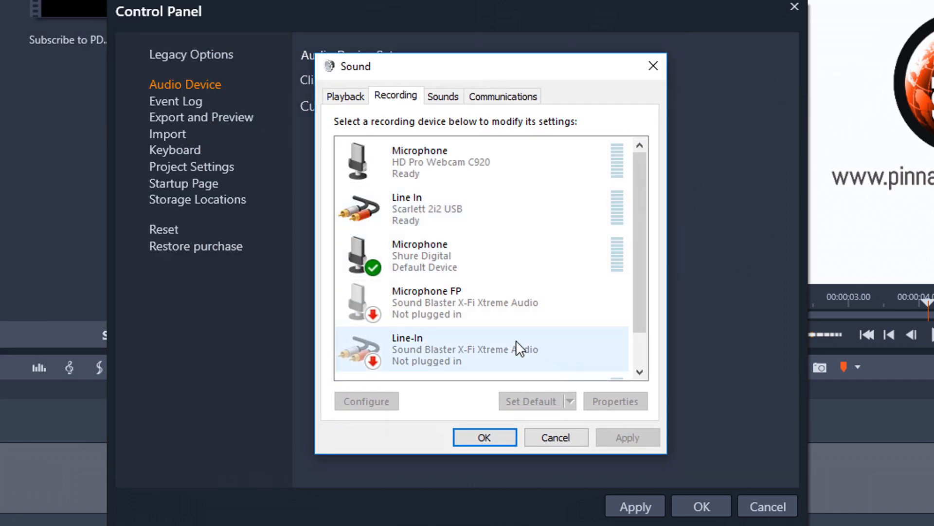
Cancel the Sound dialog, leaving the Shure Digital microphone as default
left_click(430, 162)
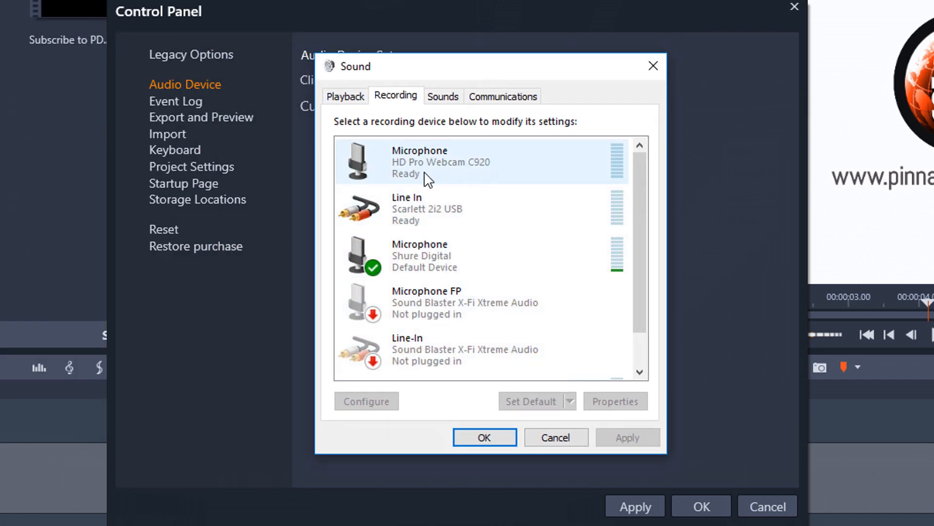
left_click(504, 255)
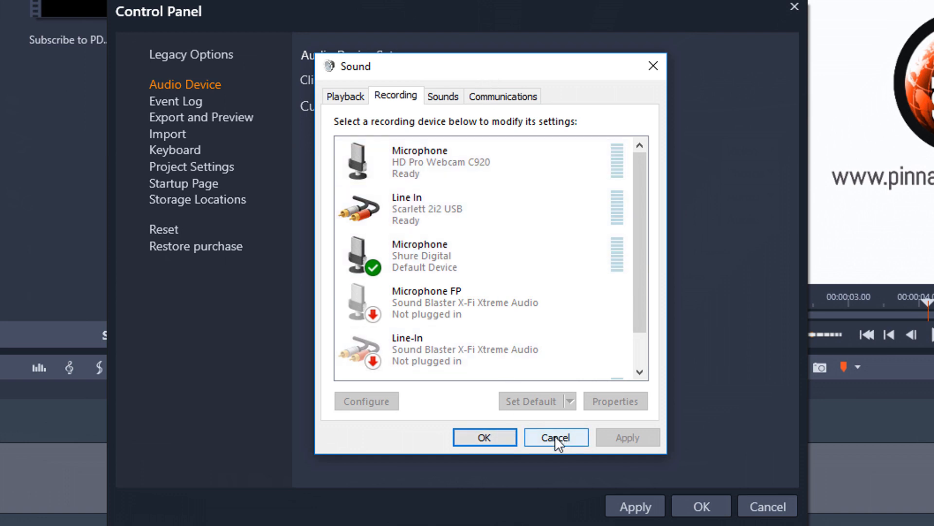
left_click(555, 437)
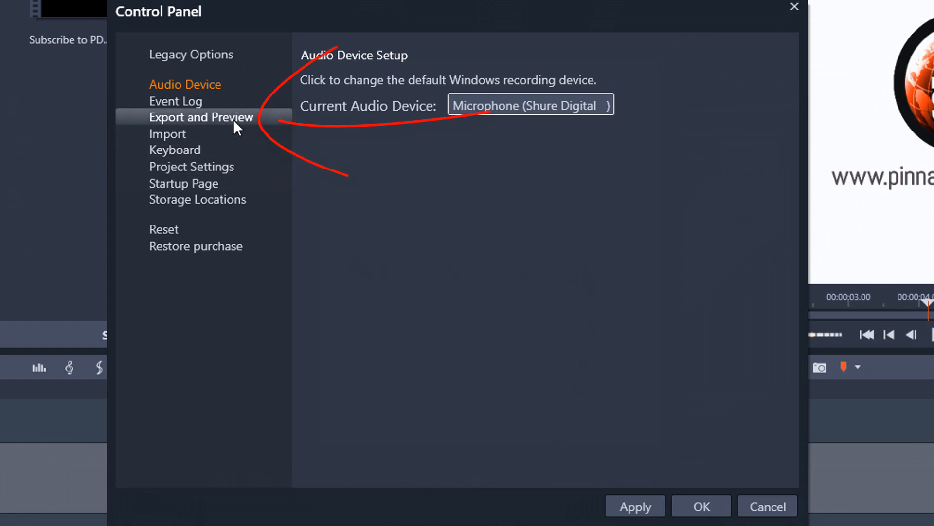
Show Export and Preview settings with preview quality kept at Fastest Playback
left_click(201, 117)
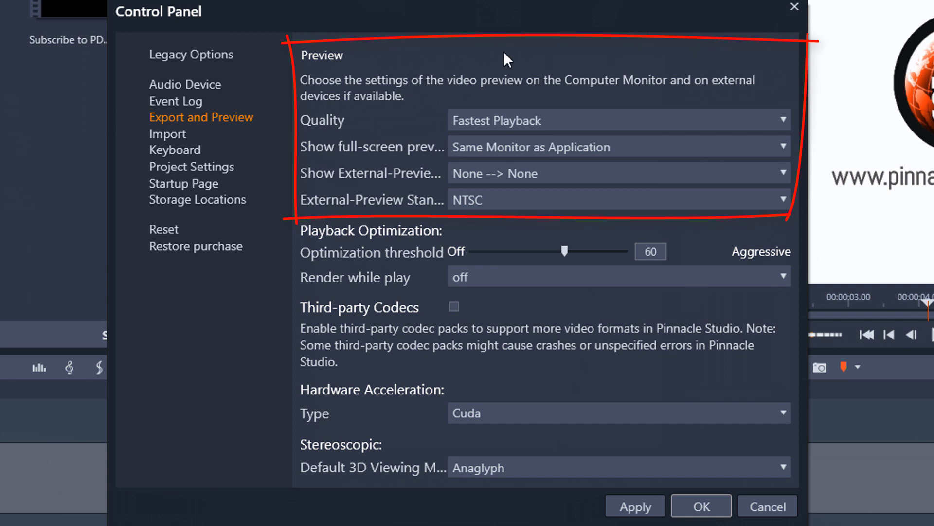
mouse_move(543, 57)
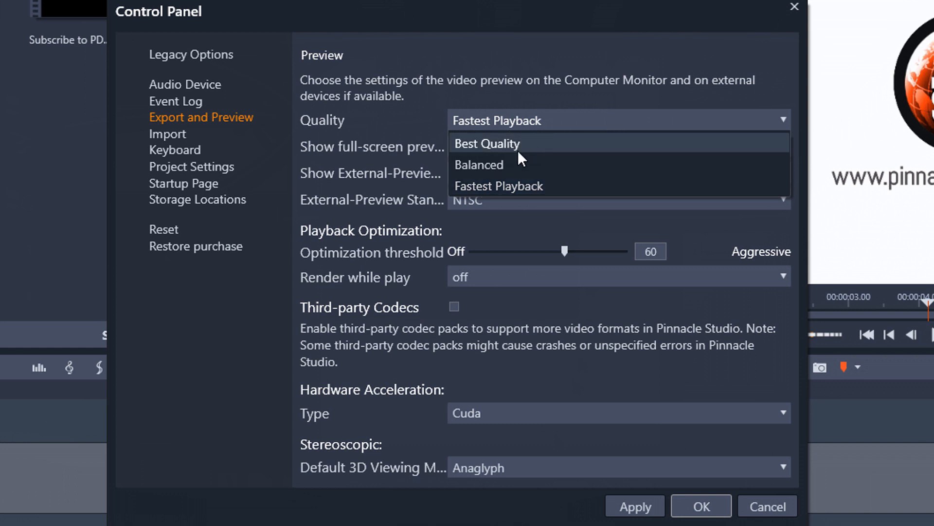
mouse_move(524, 154)
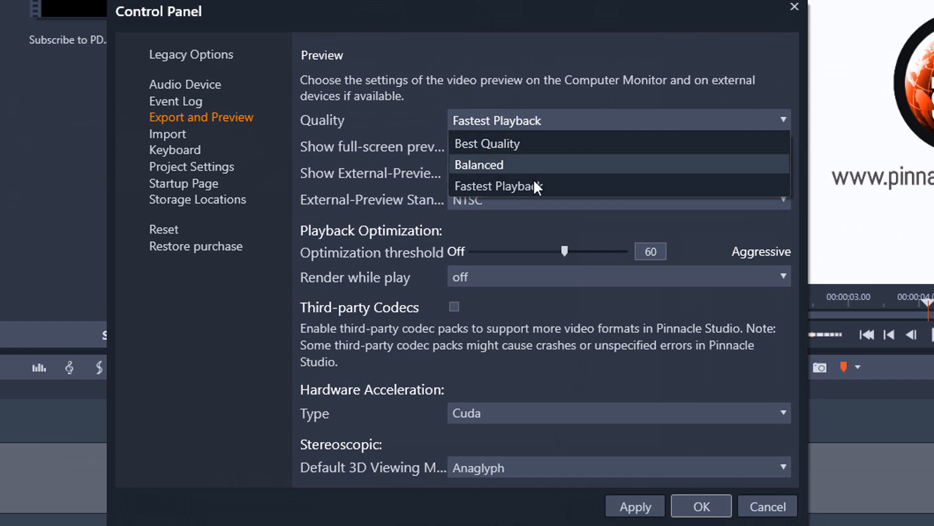
mouse_move(539, 186)
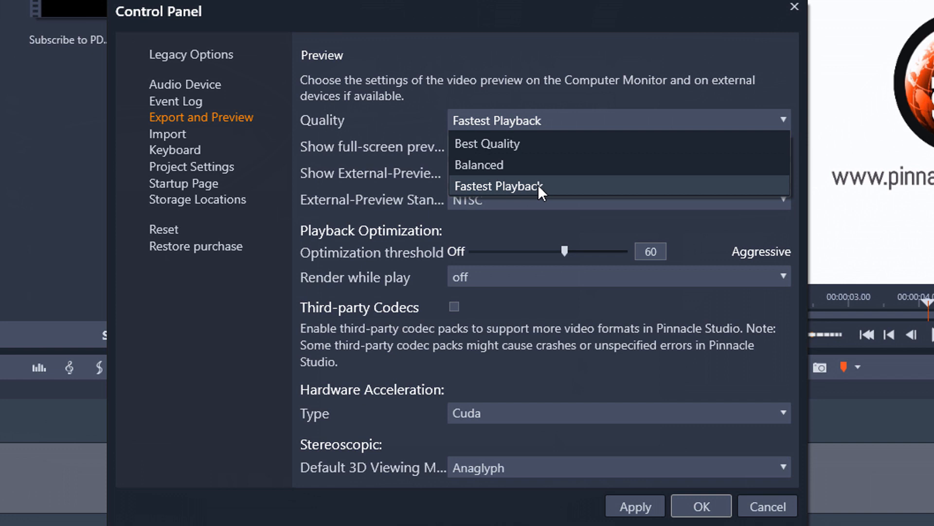
mouse_move(539, 190)
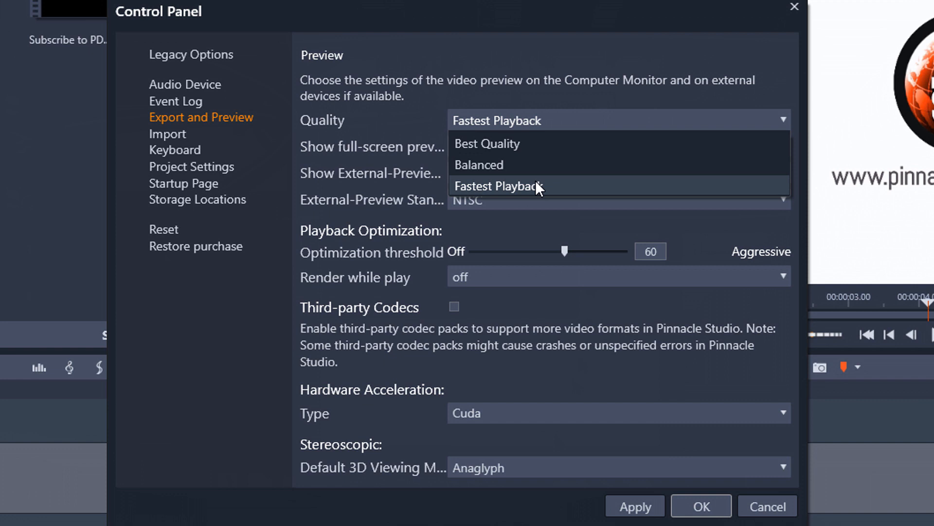
left_click(497, 185)
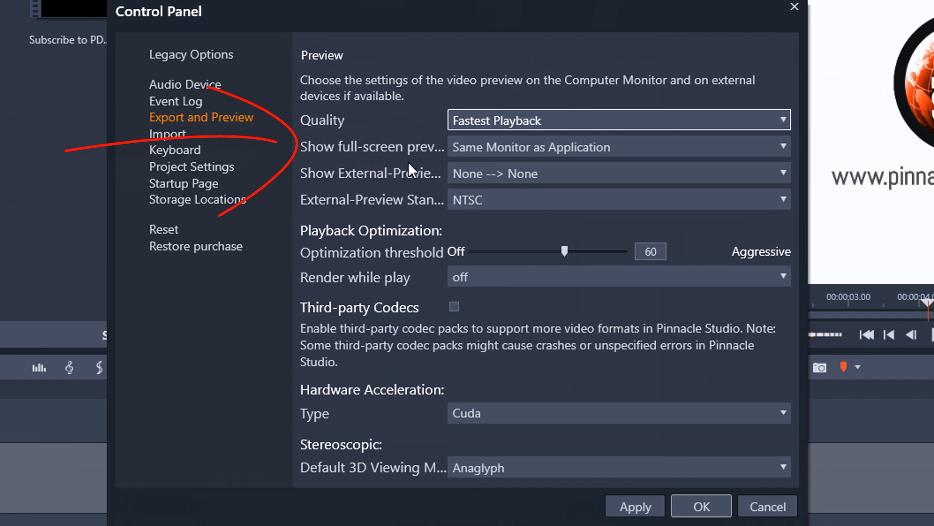
mouse_move(644, 159)
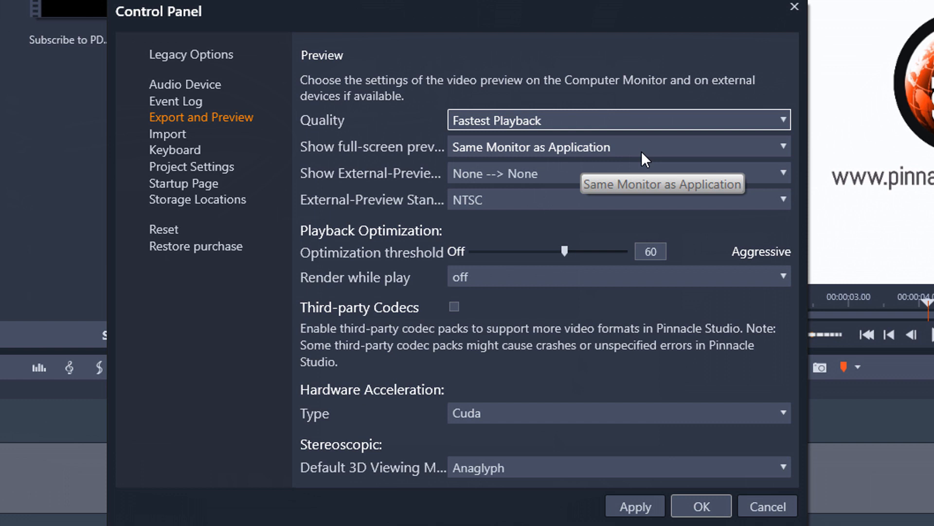
left_click(619, 147)
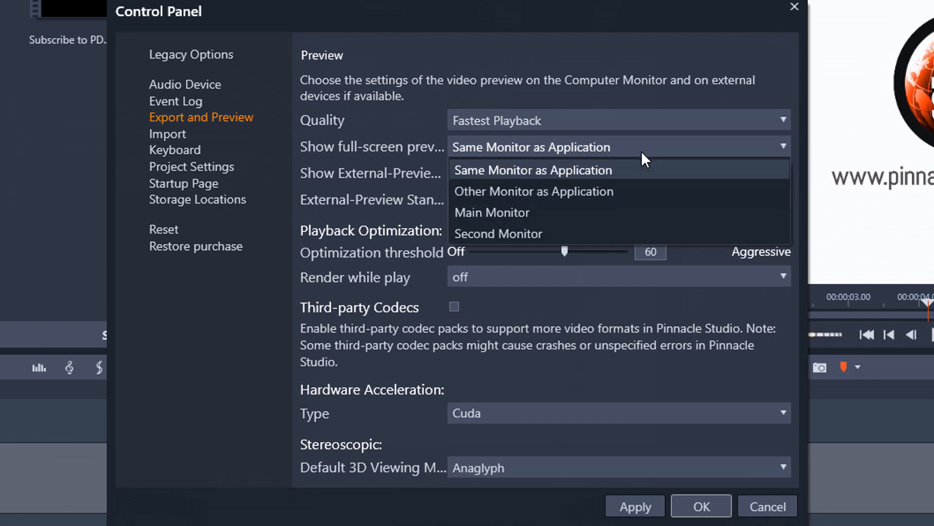
mouse_move(631, 173)
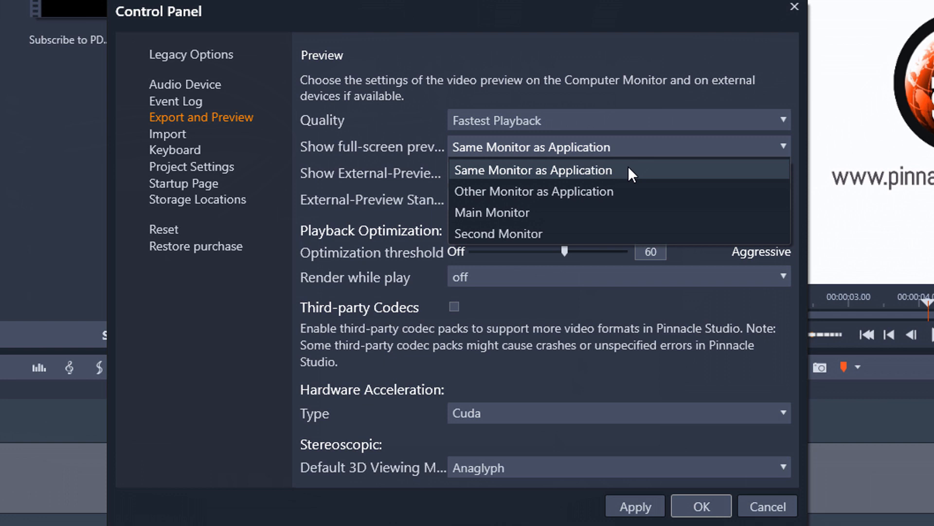
mouse_move(561, 176)
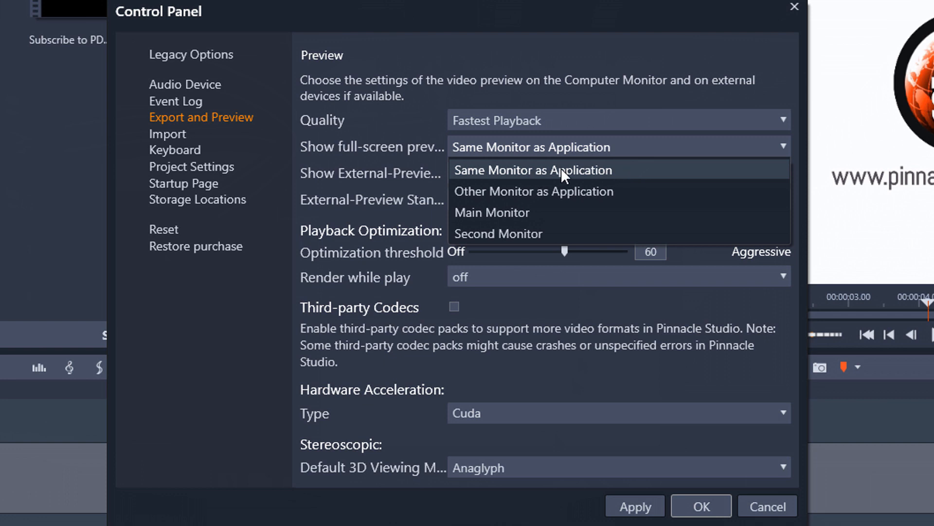
mouse_move(631, 176)
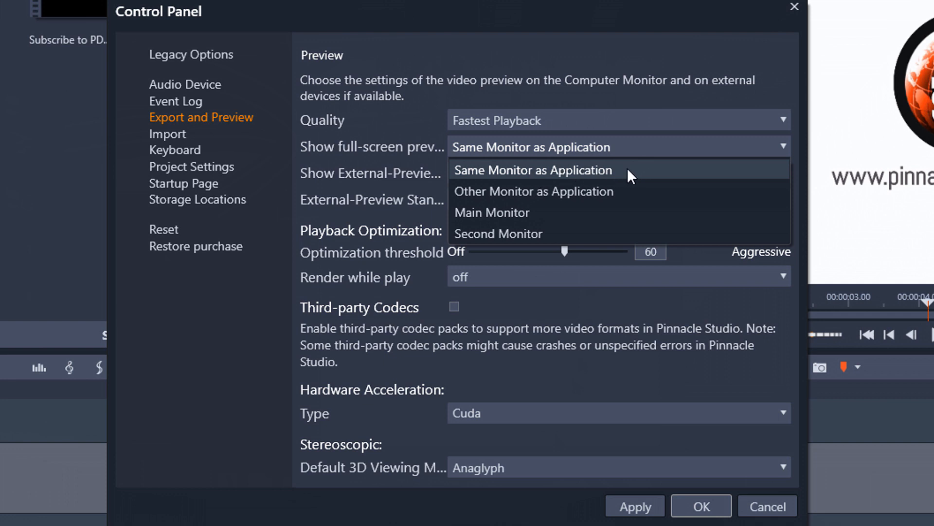
mouse_move(614, 192)
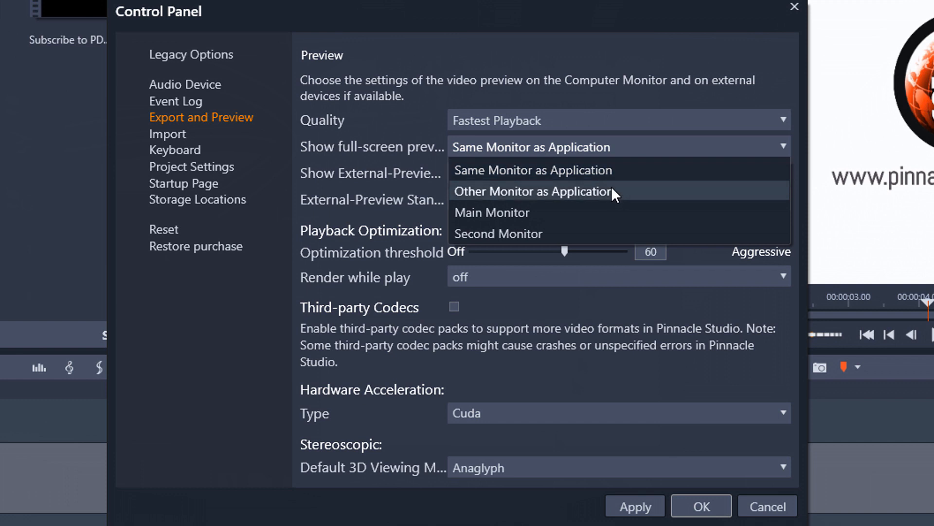
mouse_move(558, 232)
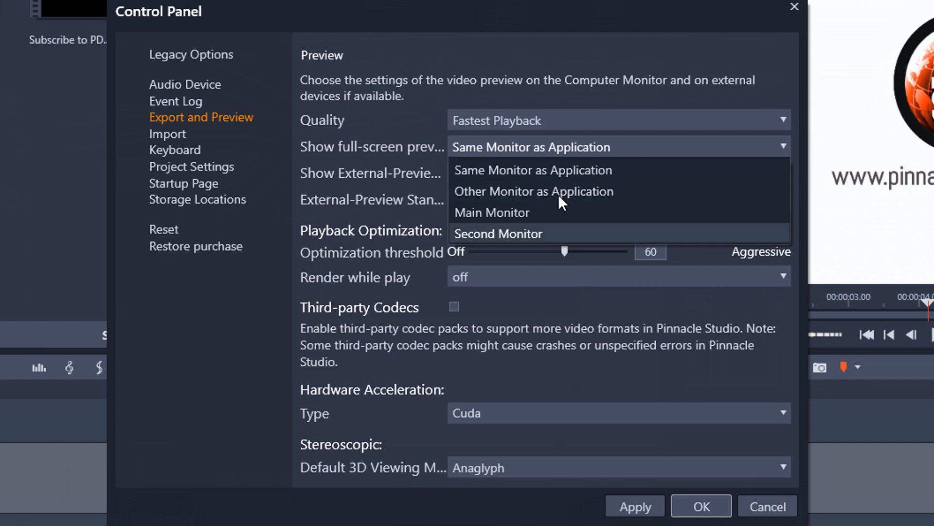
left_click(532, 169)
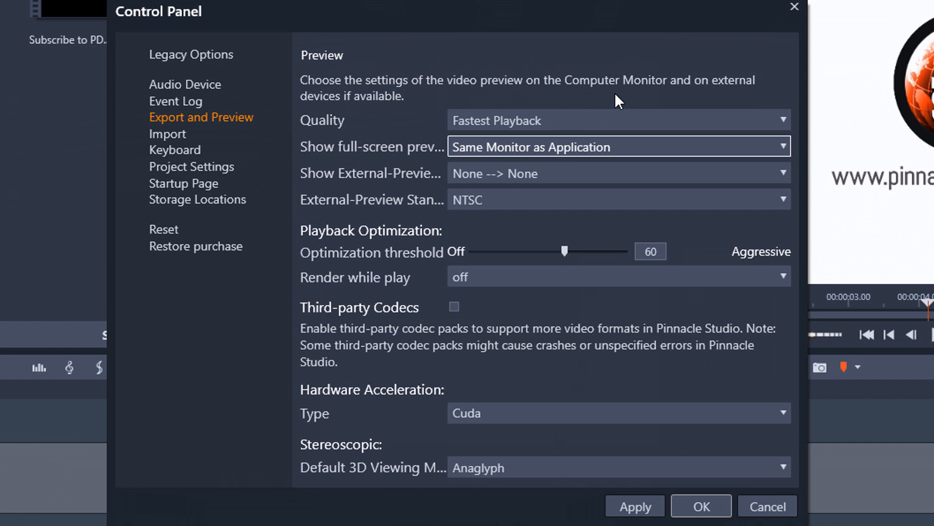
left_click(619, 147)
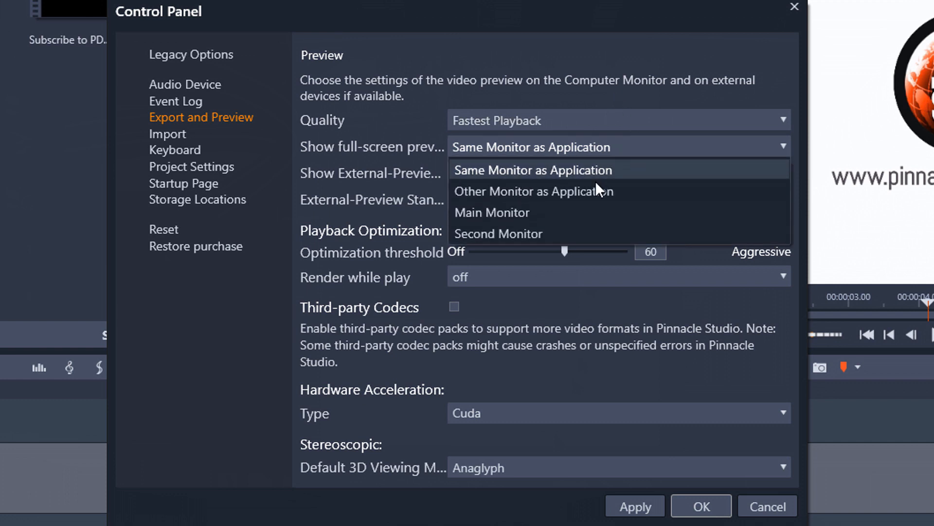
mouse_move(607, 196)
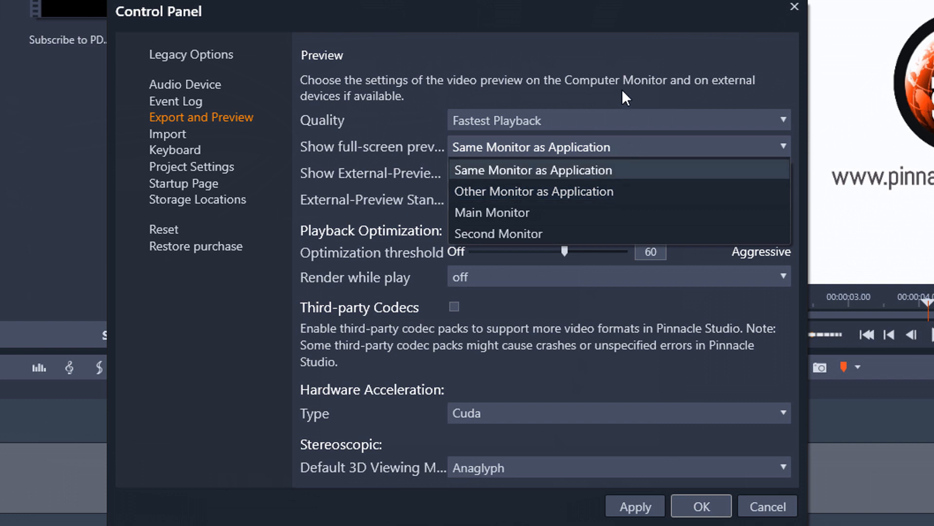
left_click(532, 169)
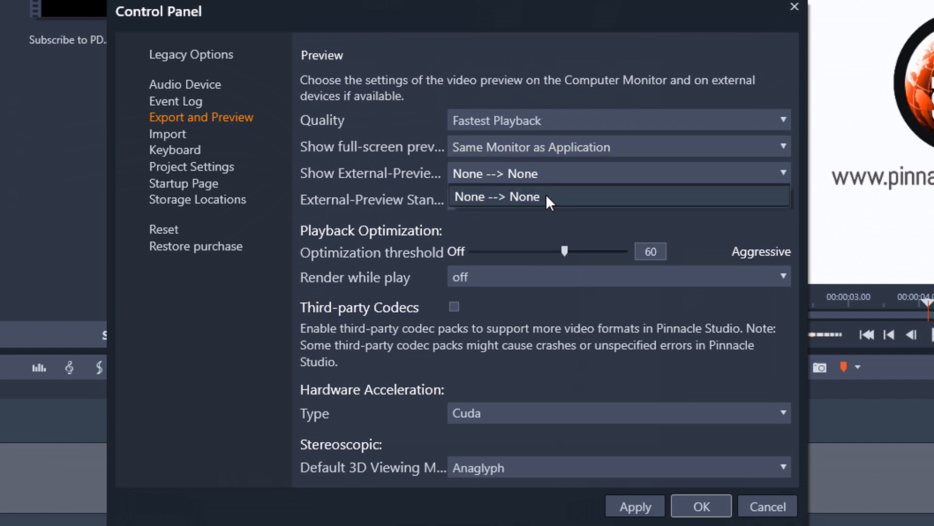
left_click(497, 197)
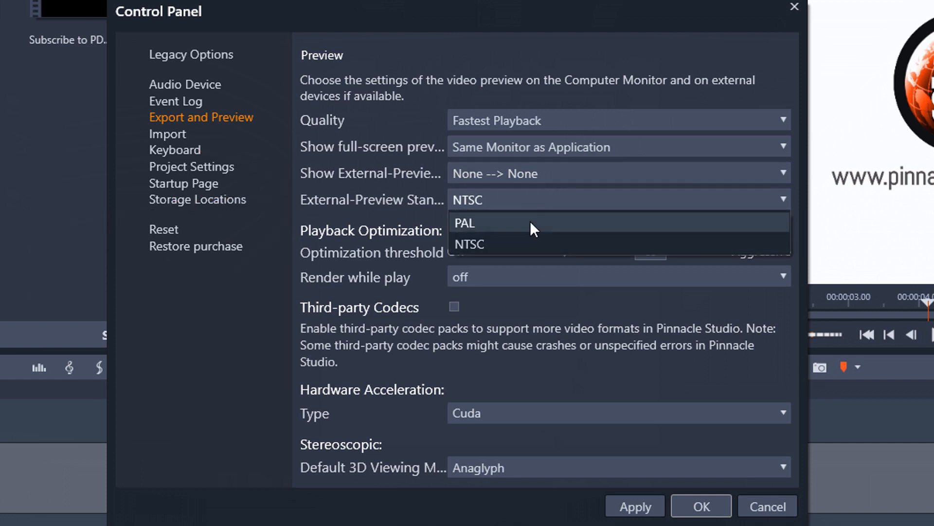
mouse_move(516, 246)
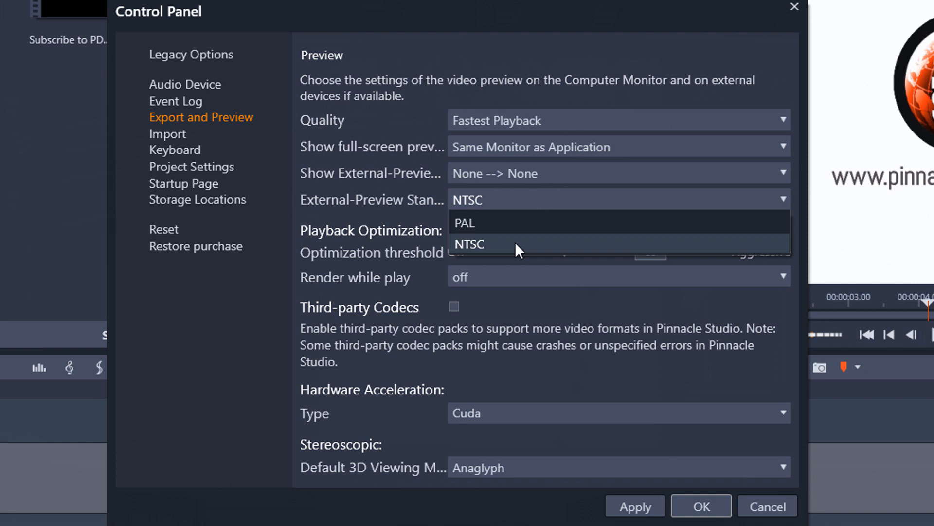
left_click(468, 243)
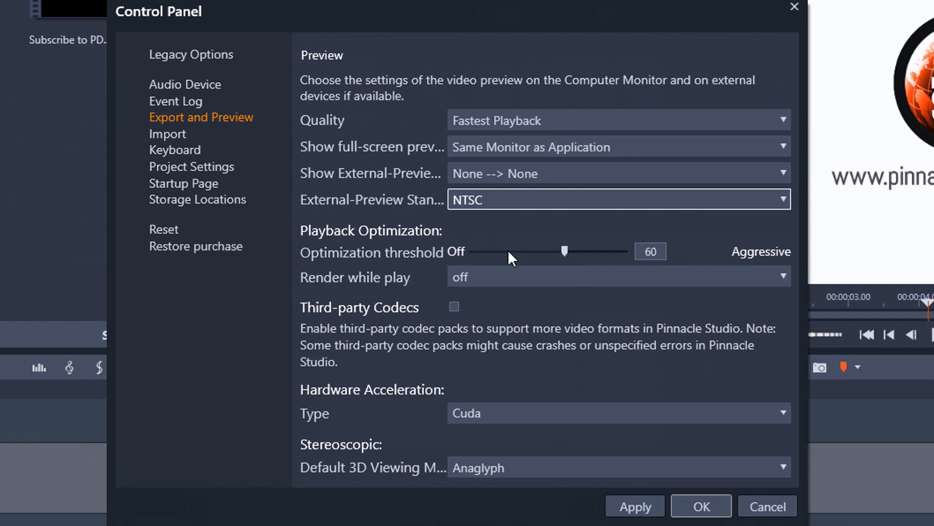
mouse_move(581, 274)
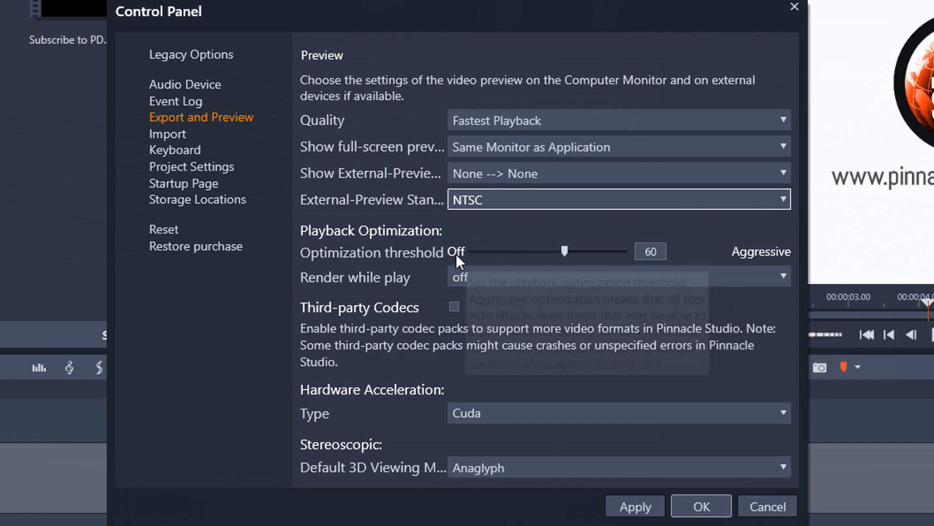
mouse_move(576, 235)
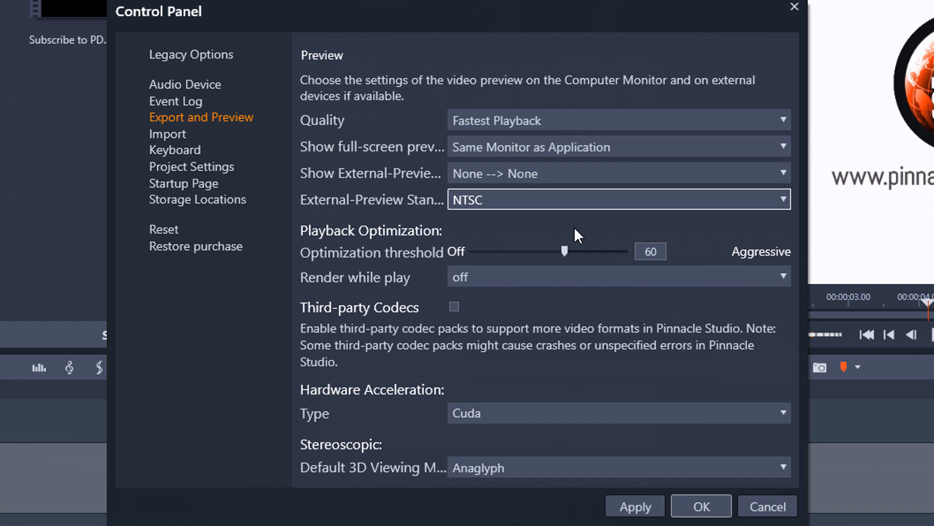
mouse_move(761, 256)
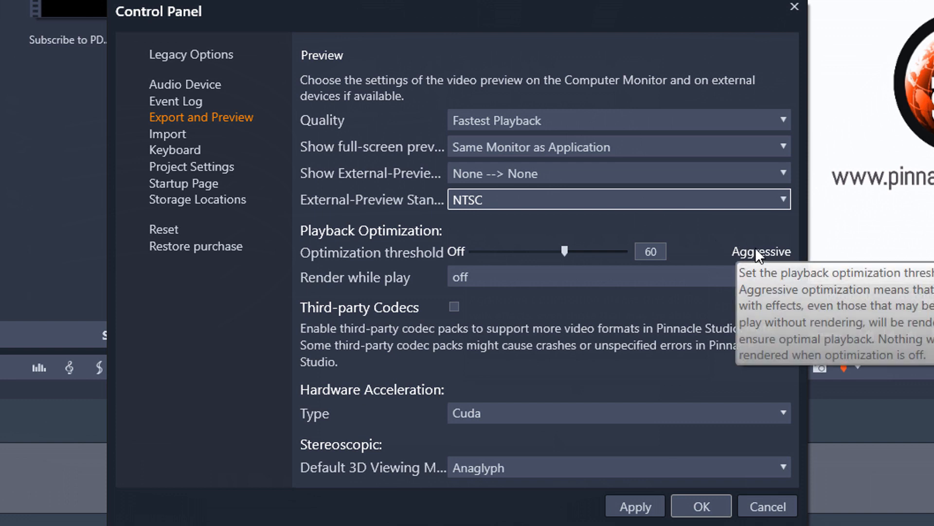
mouse_move(752, 254)
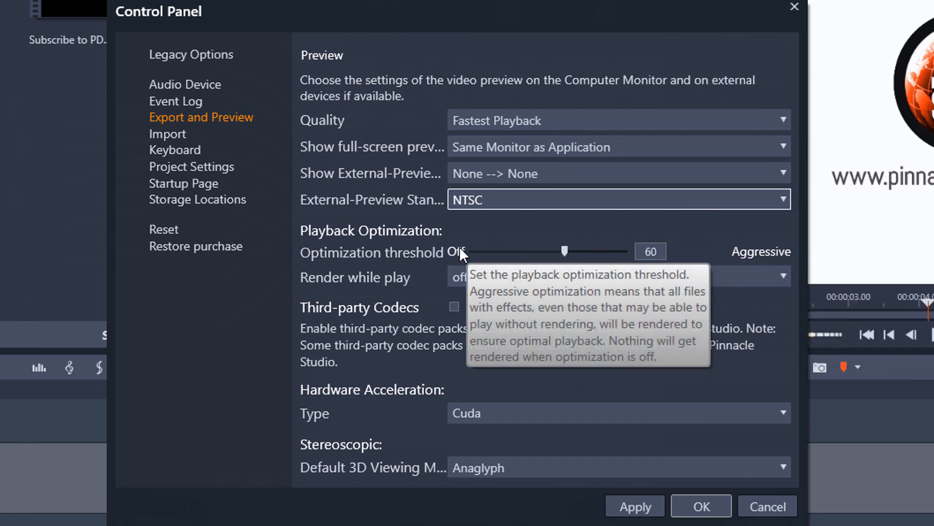
mouse_move(618, 235)
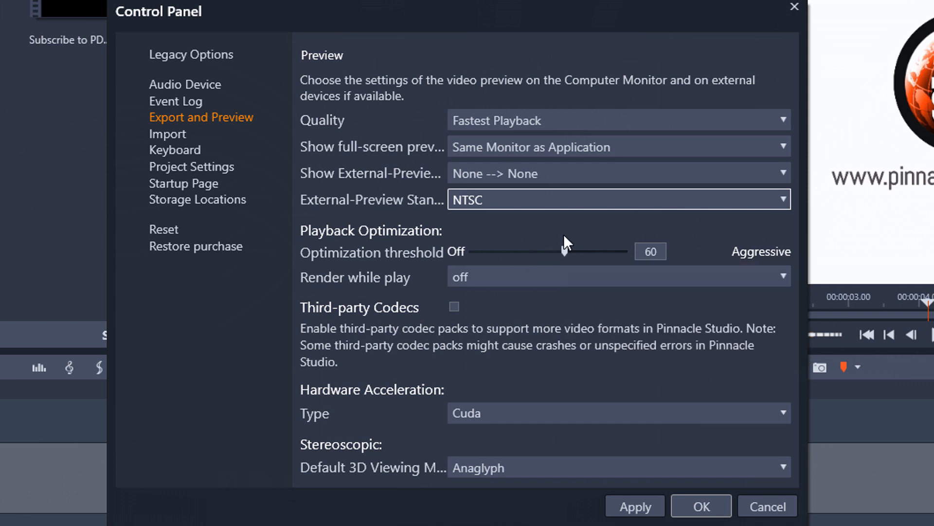
mouse_move(579, 239)
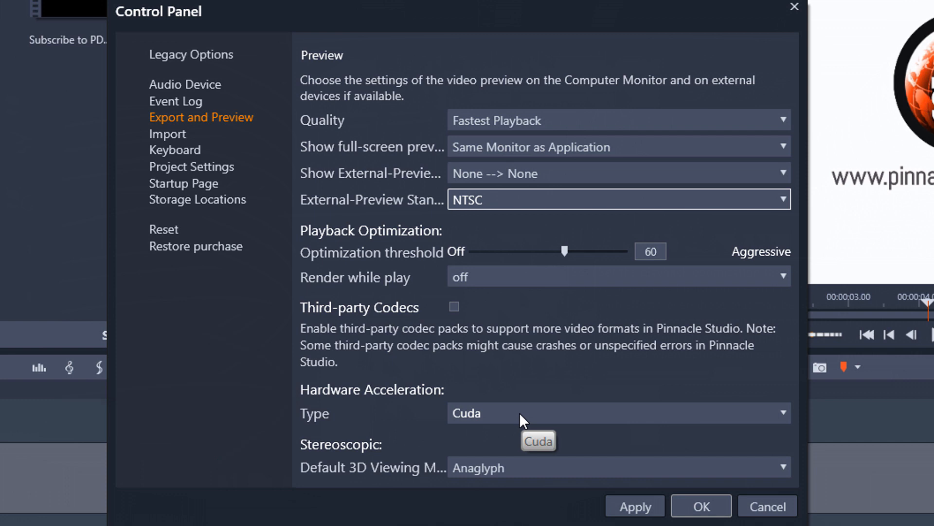
left_click(618, 413)
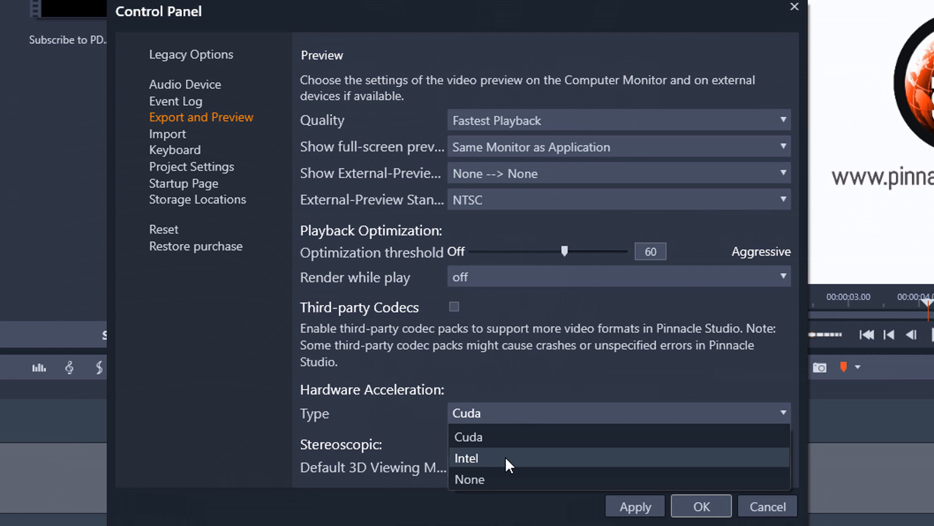
mouse_move(506, 473)
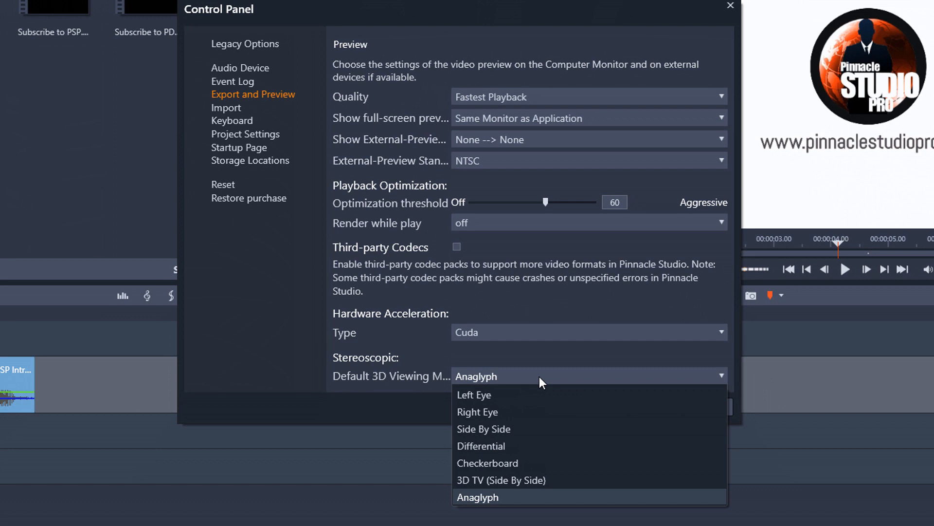
mouse_move(511, 429)
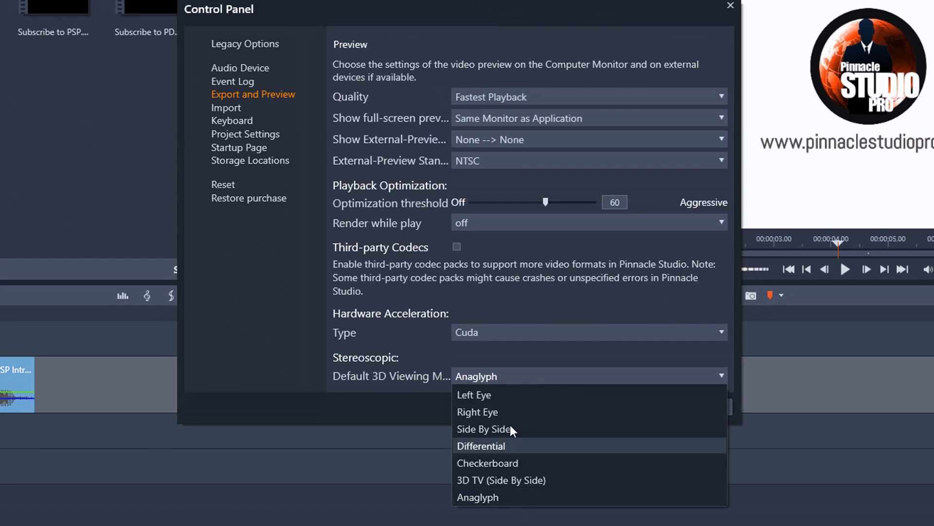
left_click(477, 497)
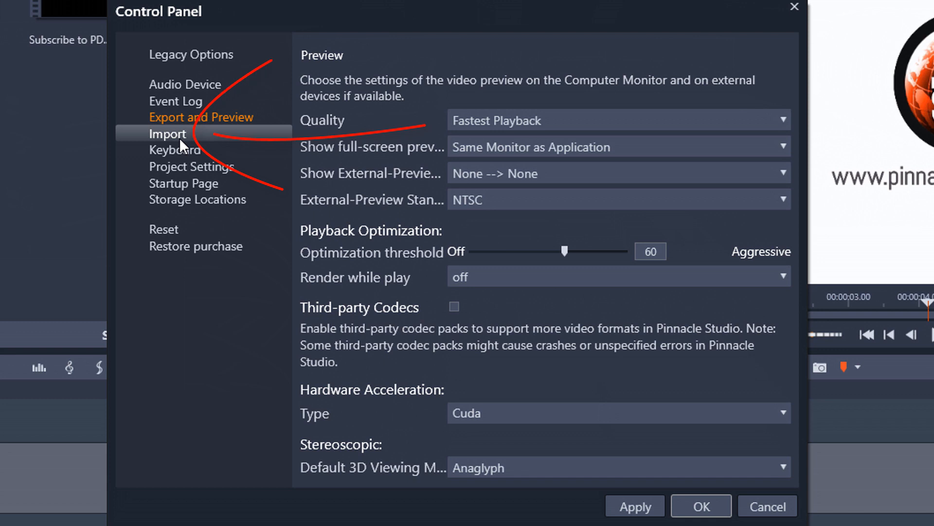
Show the Import Settings page listing default folders for videos, music, photos, projects and snapshots
left_click(167, 134)
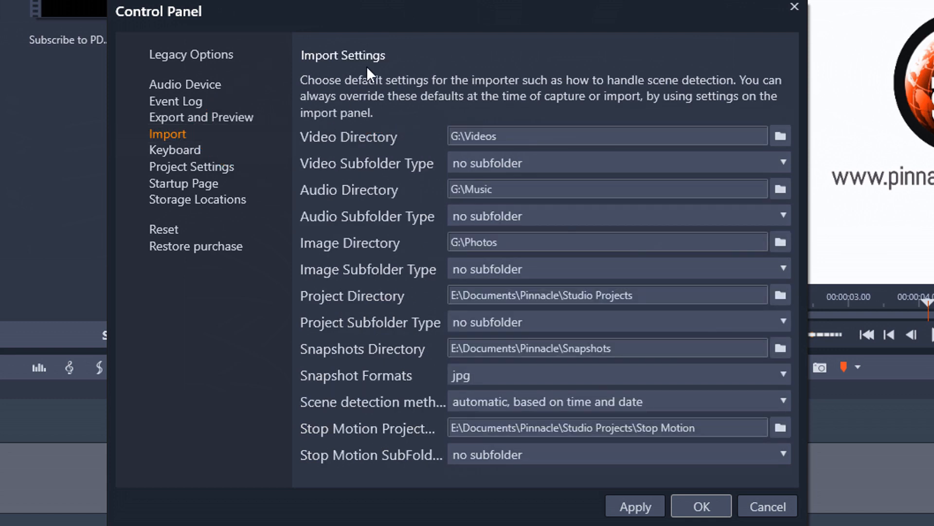
mouse_move(438, 290)
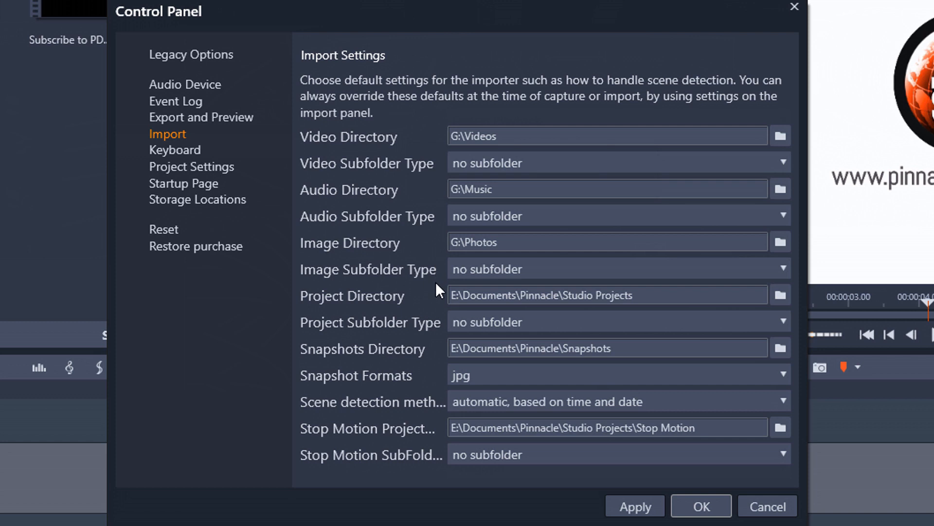
mouse_move(349, 184)
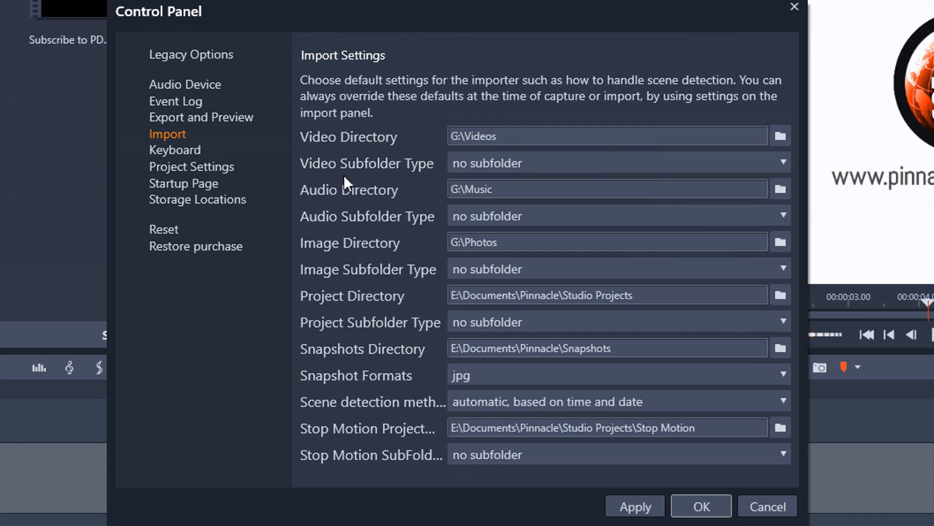
mouse_move(351, 161)
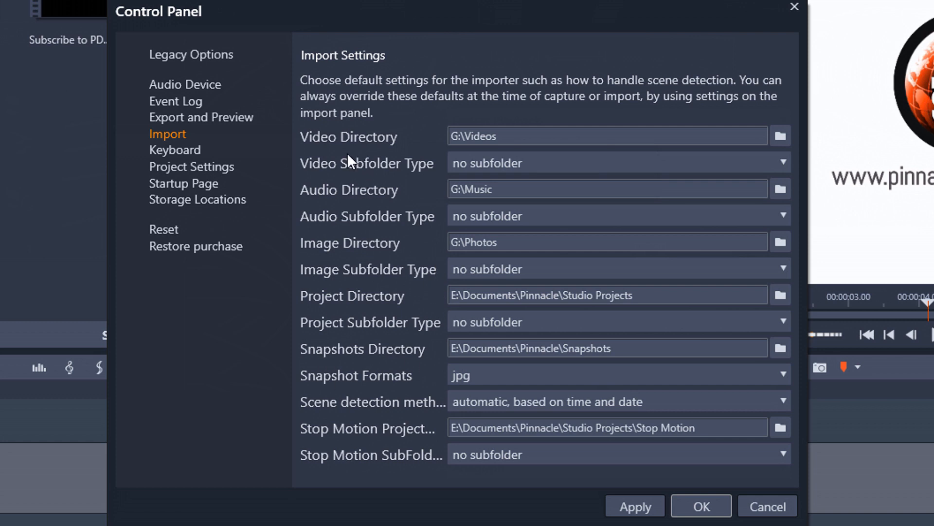
mouse_move(356, 153)
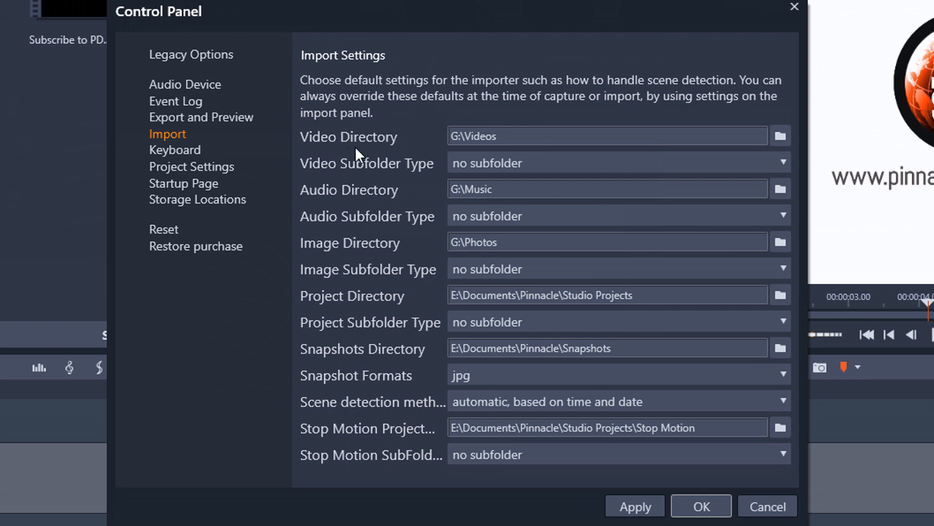
mouse_move(361, 205)
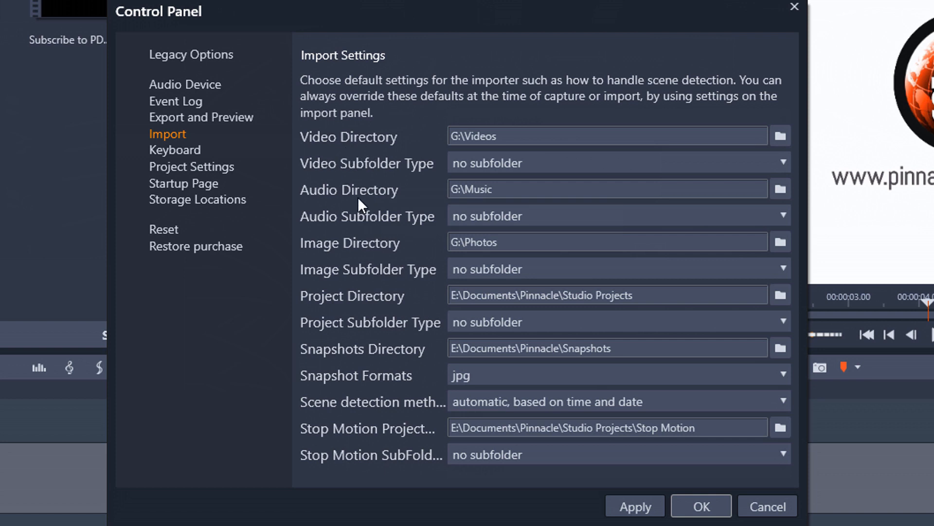
mouse_move(362, 163)
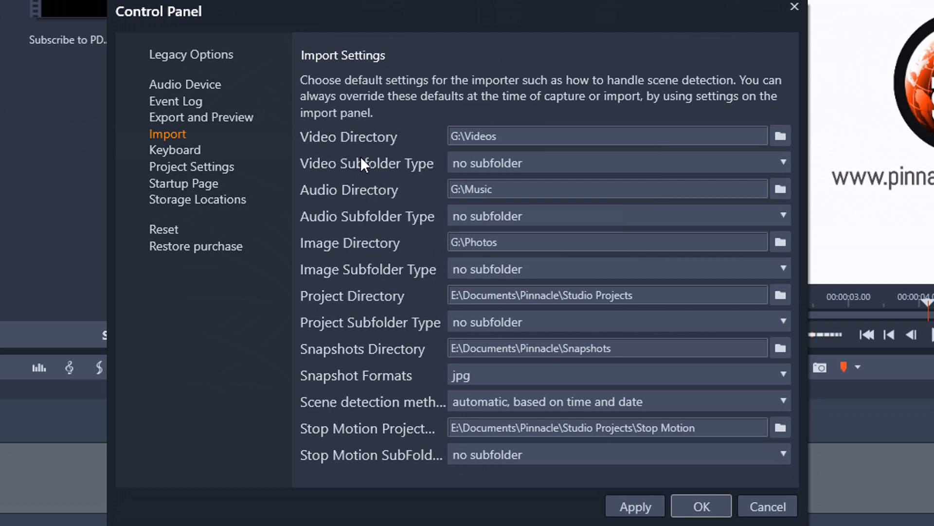
mouse_move(328, 217)
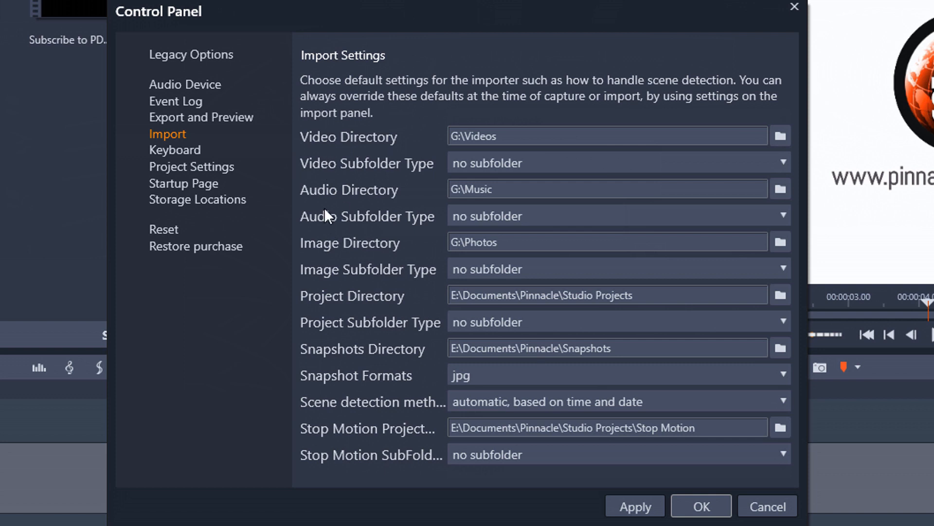
mouse_move(328, 266)
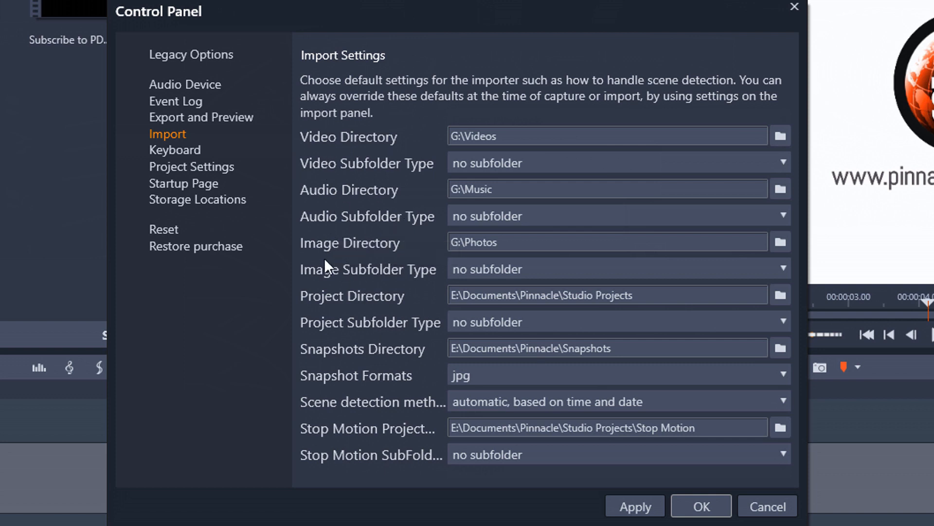
mouse_move(343, 309)
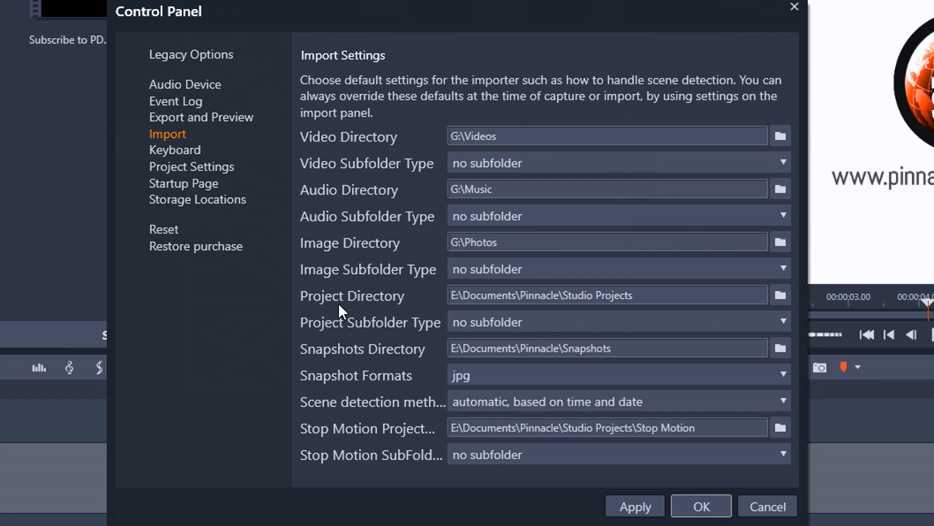
mouse_move(348, 373)
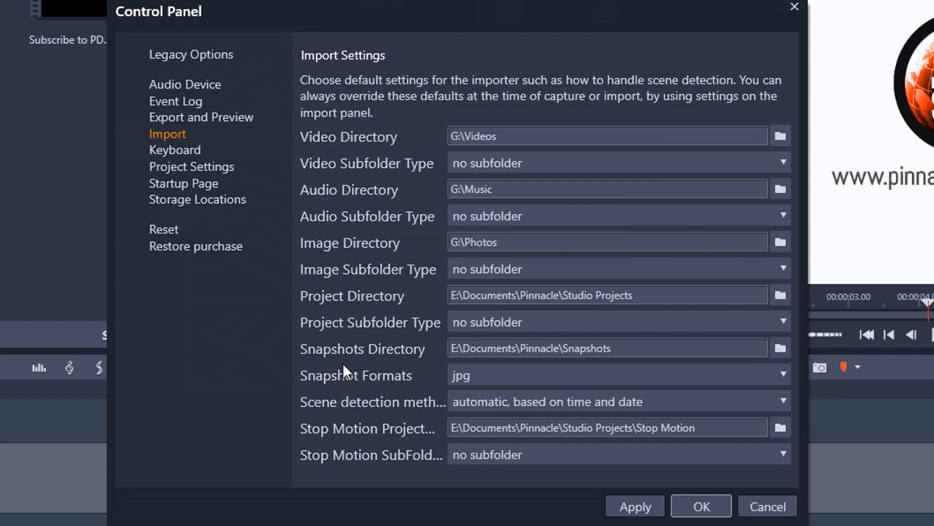
mouse_move(336, 405)
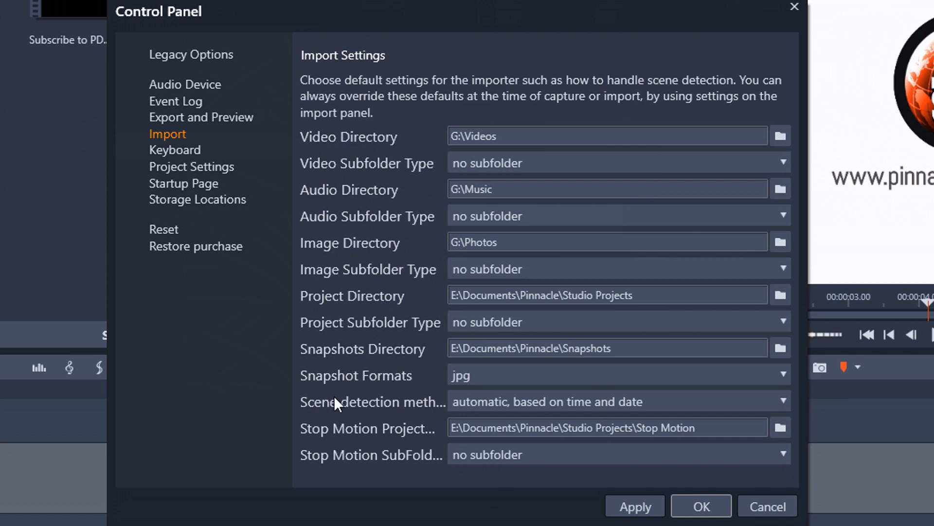
mouse_move(270, 477)
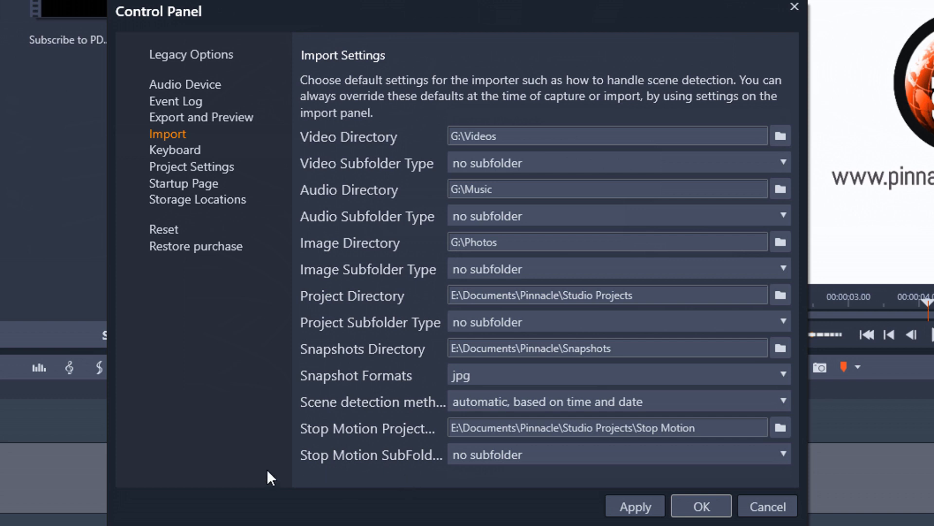
mouse_move(174, 150)
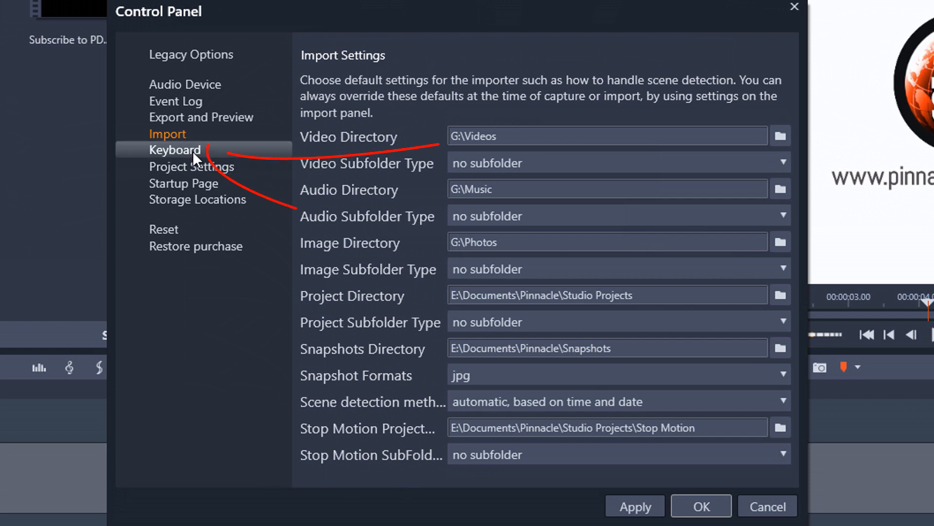
left_click(174, 150)
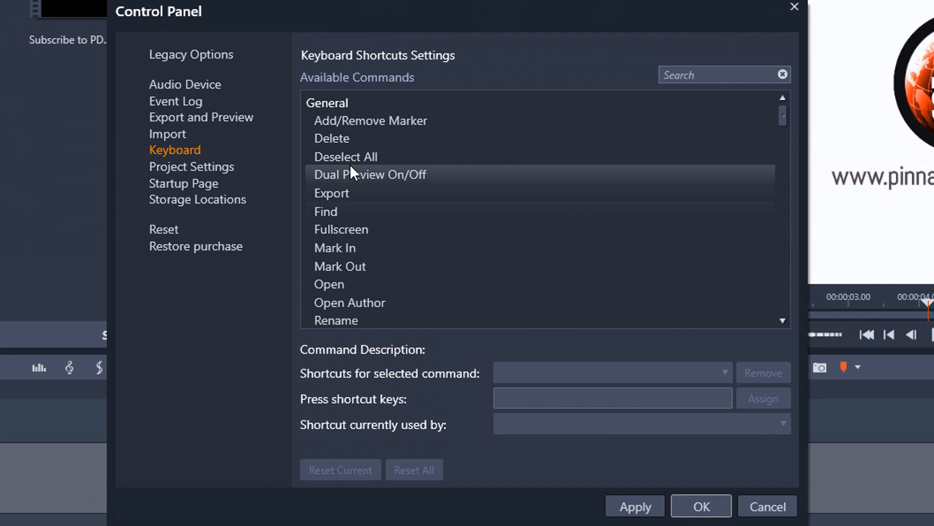
left_click(370, 121)
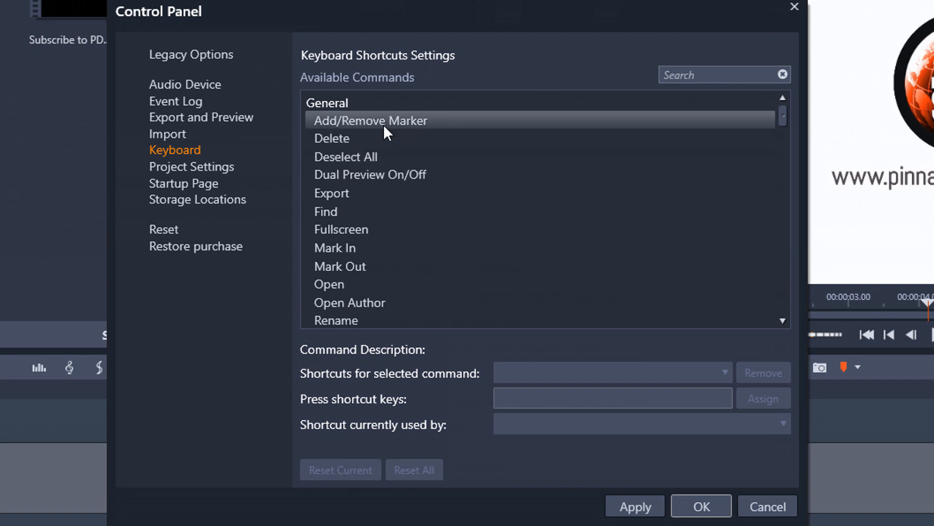
left_click(370, 121)
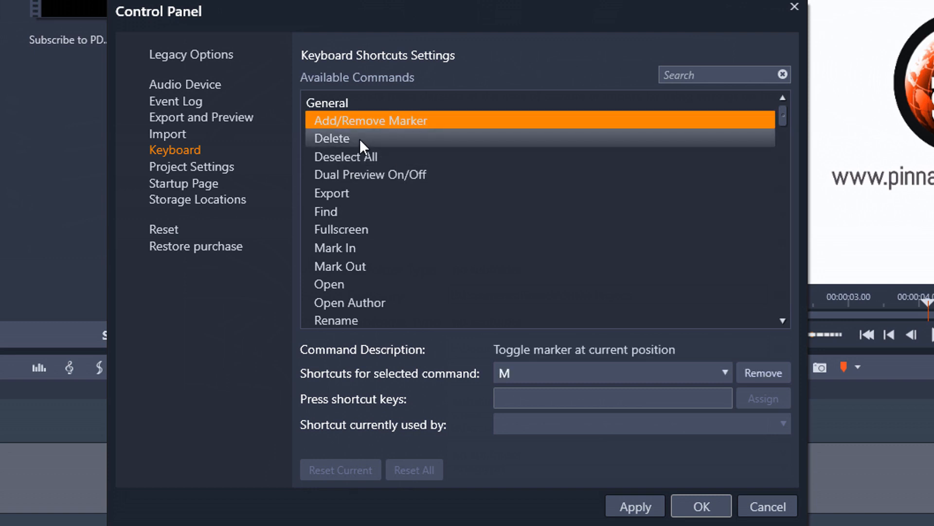
left_click(331, 138)
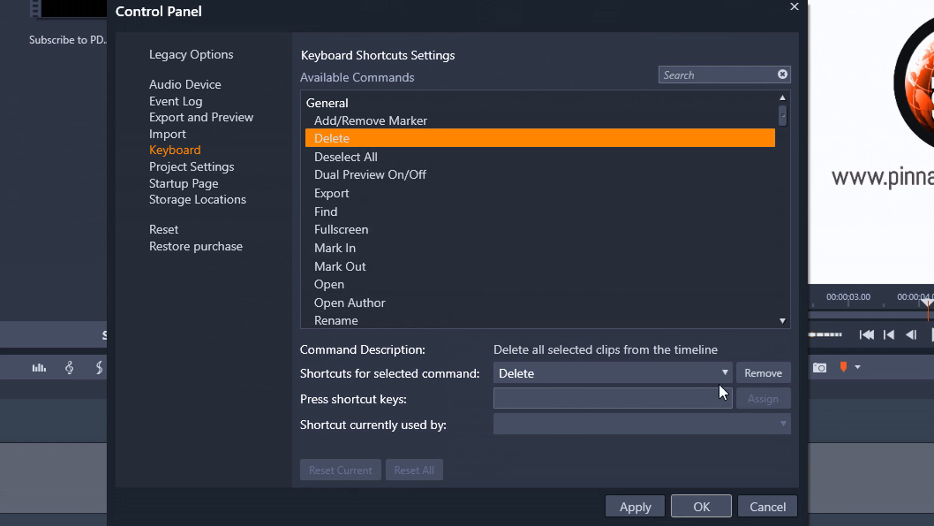
left_click(369, 175)
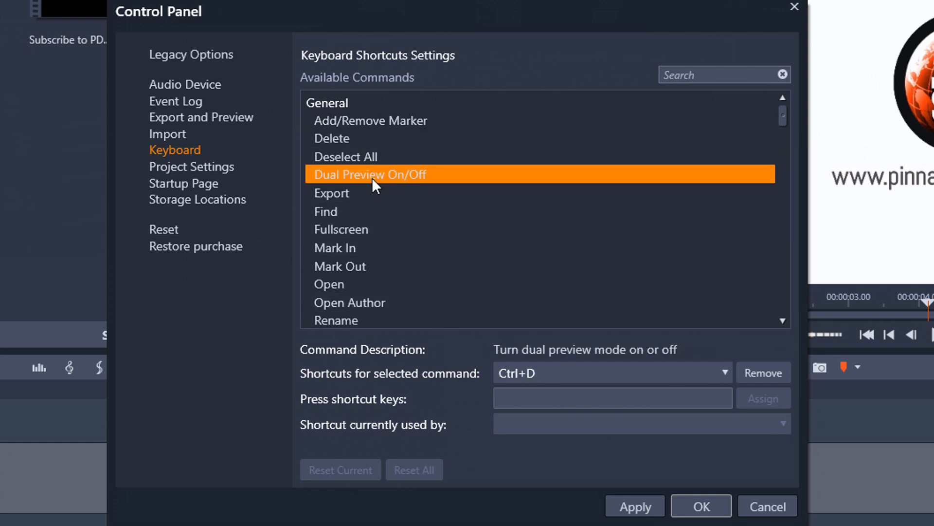
left_click(340, 266)
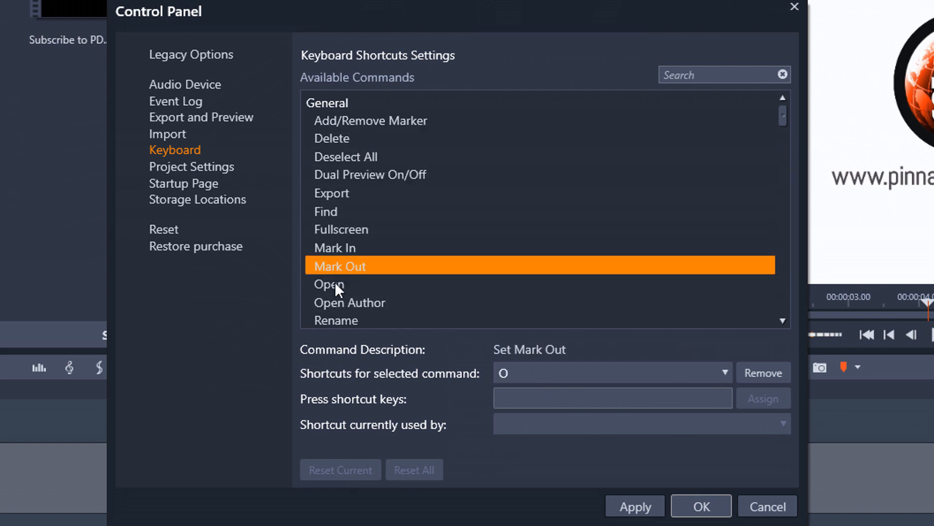
left_click(328, 283)
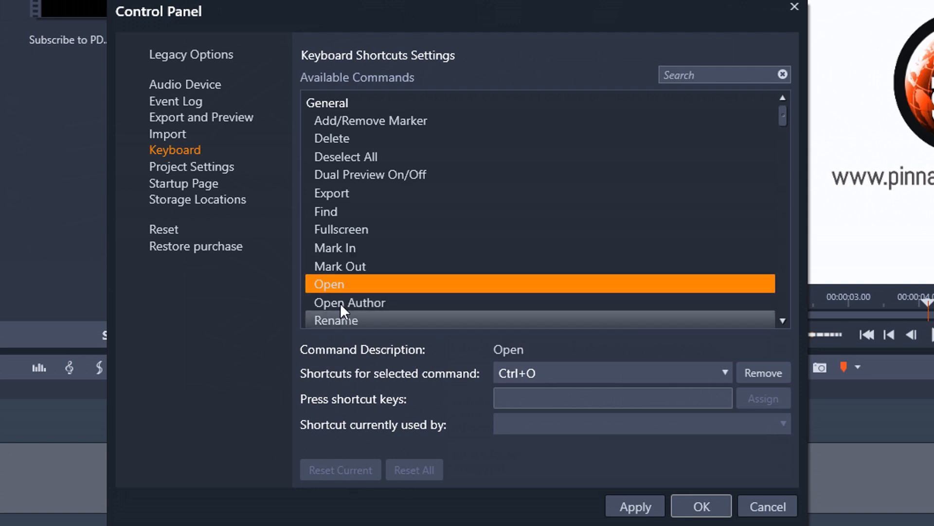
left_click(330, 192)
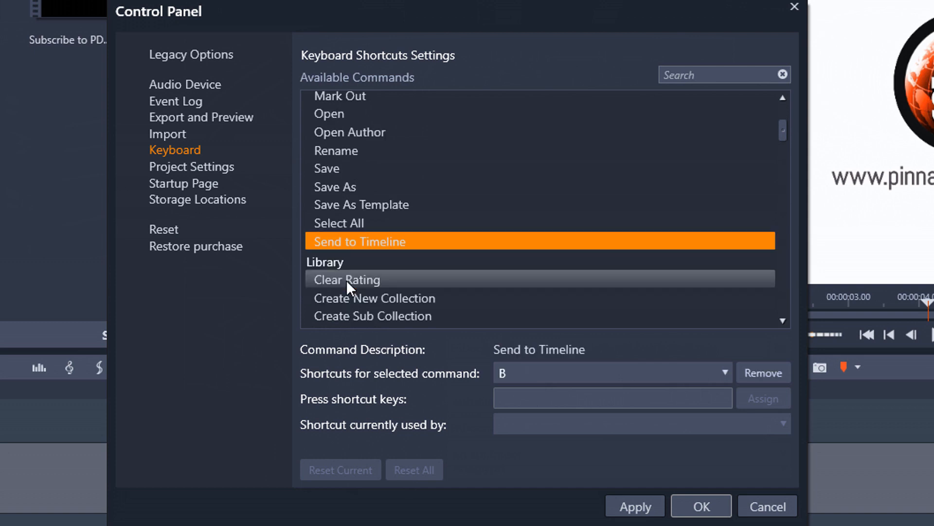
left_click(373, 298)
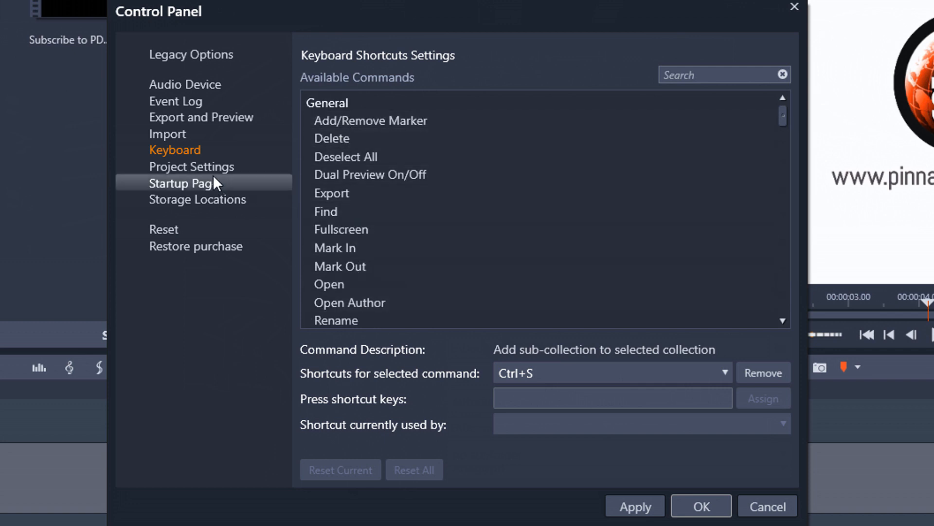
left_click(340, 229)
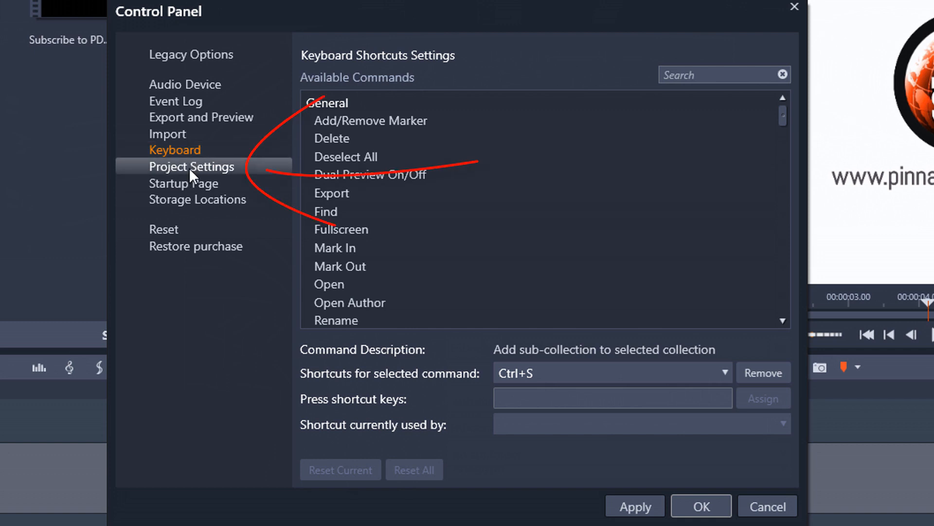
Show Movie Project Settings with the HD 1920x1080/24p default video standard
left_click(191, 167)
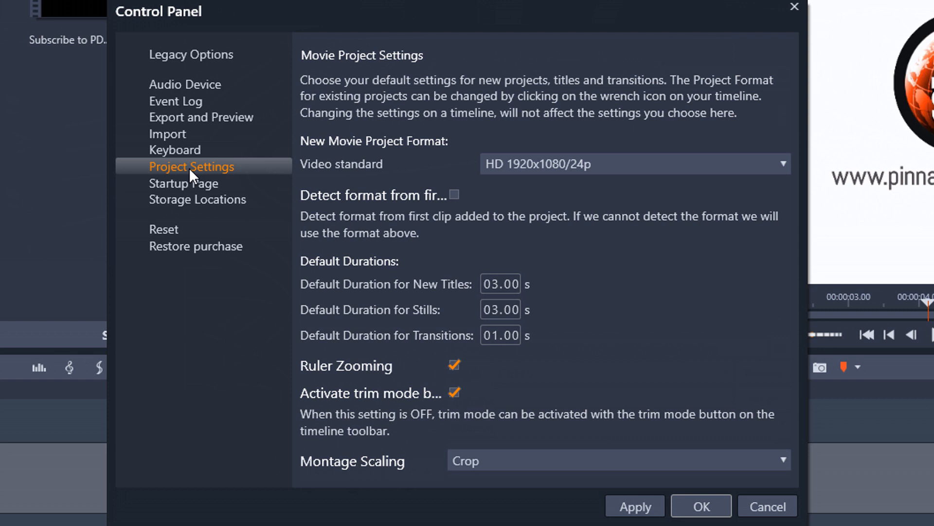
mouse_move(518, 219)
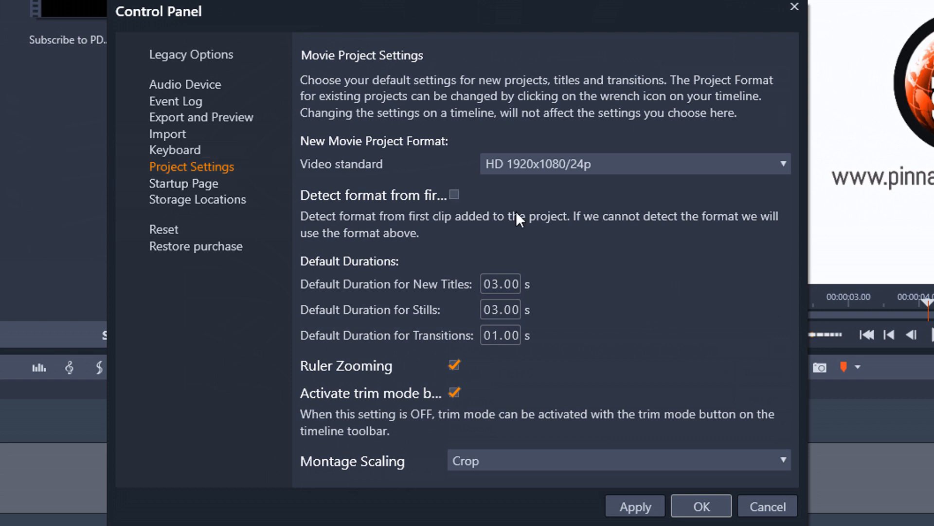
mouse_move(448, 125)
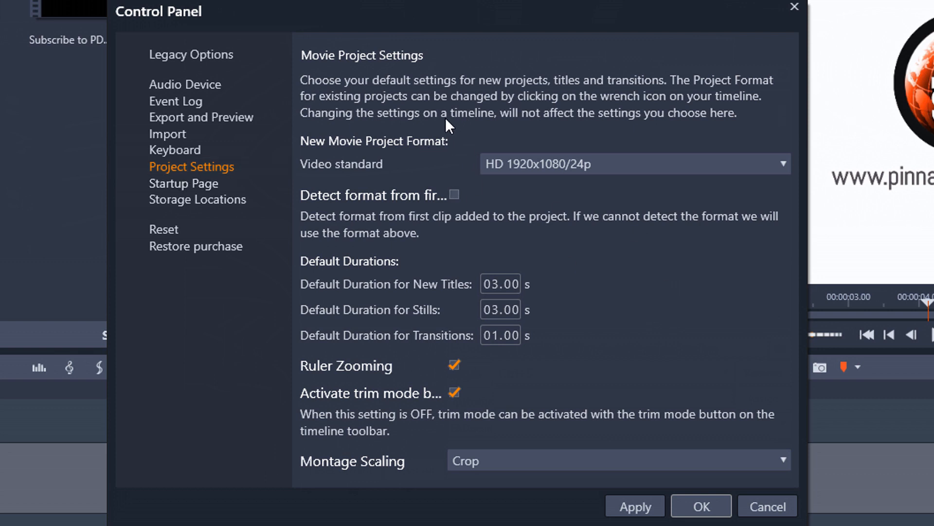
mouse_move(441, 127)
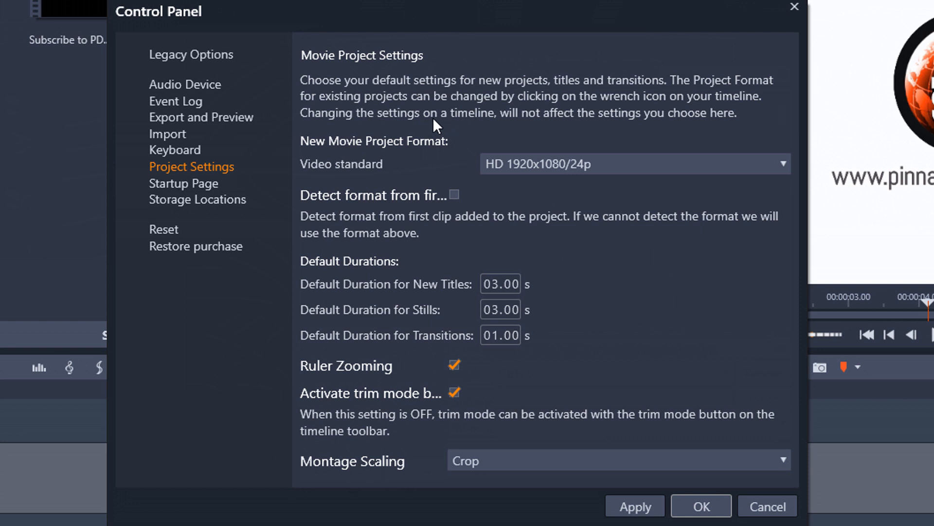
mouse_move(416, 160)
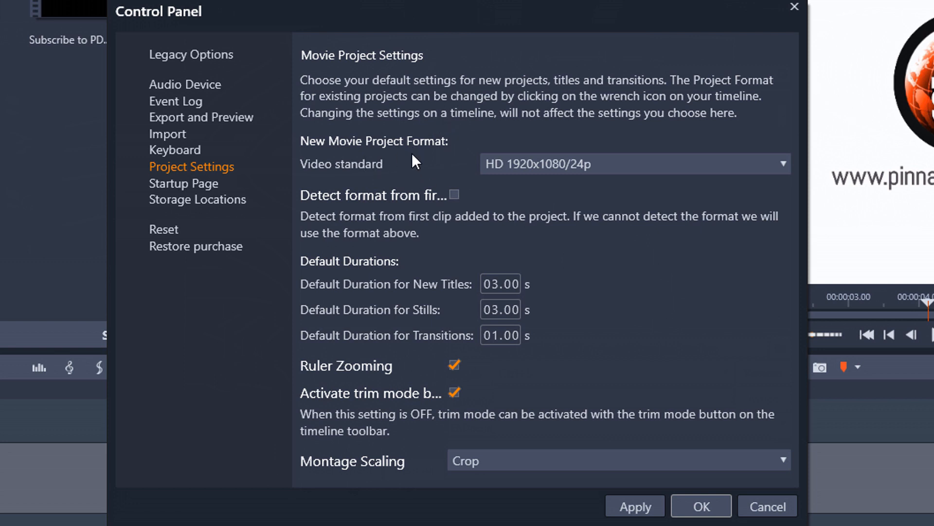
mouse_move(454, 153)
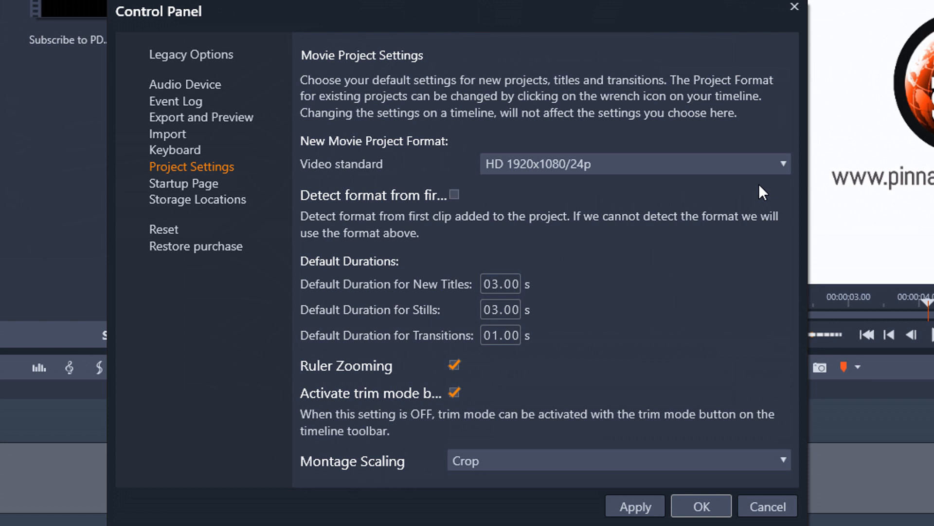
mouse_move(606, 159)
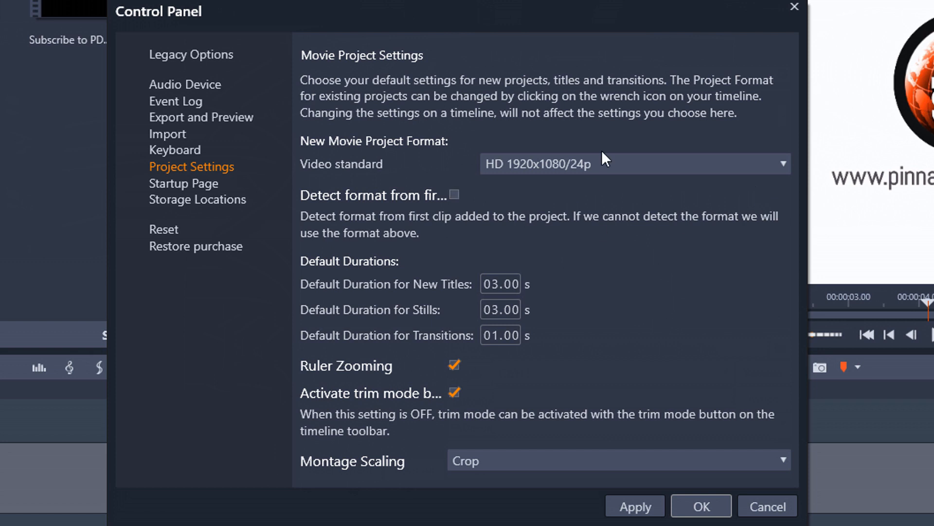
left_click(781, 163)
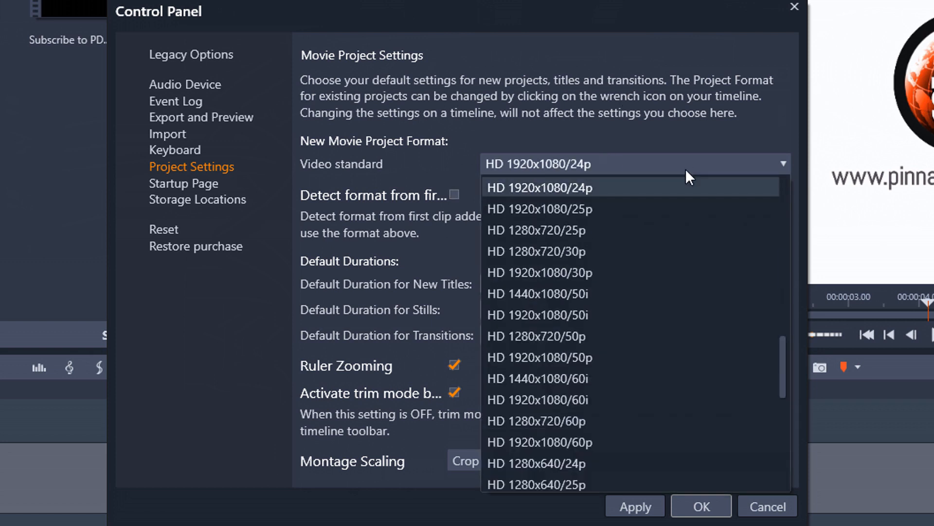
mouse_move(593, 197)
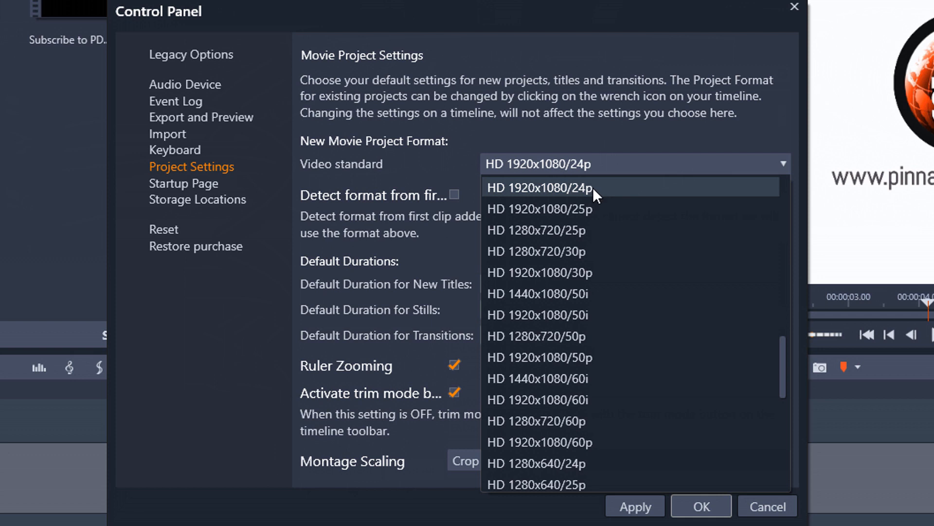
mouse_move(606, 194)
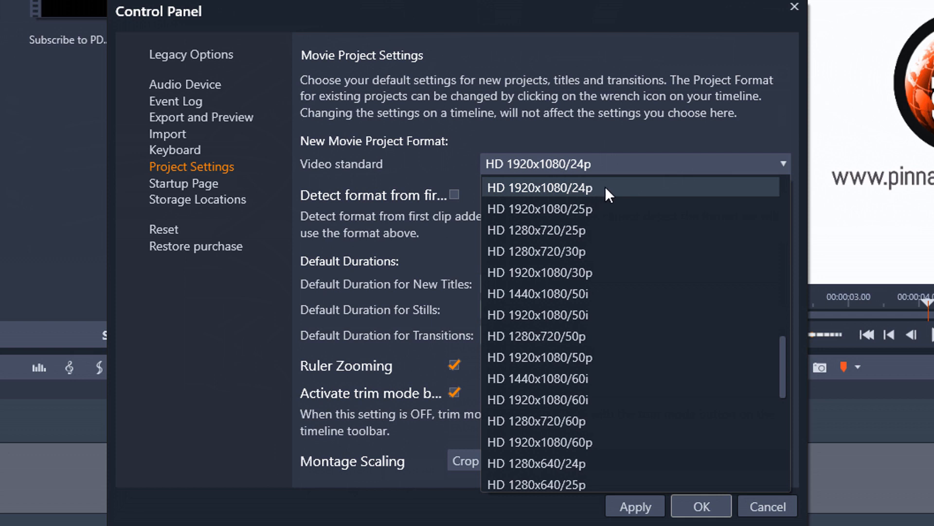
mouse_move(631, 357)
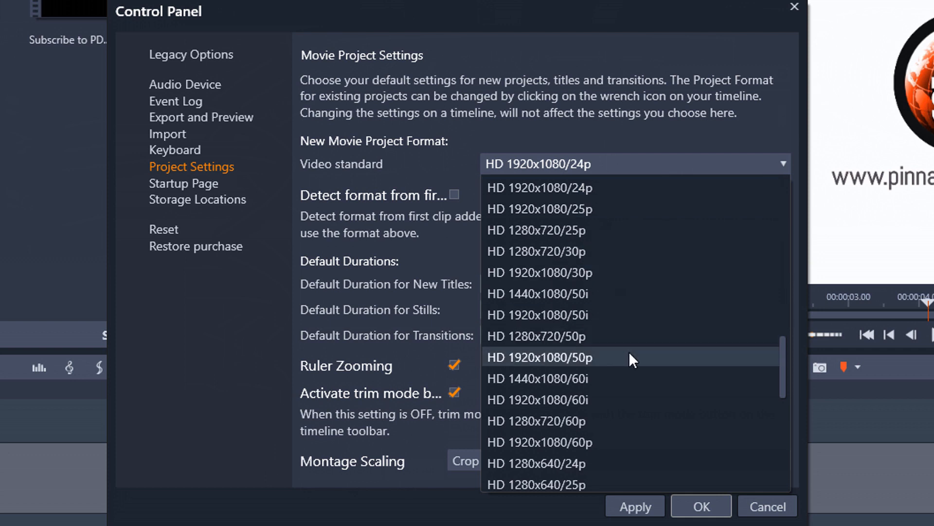
scroll("down", 3)
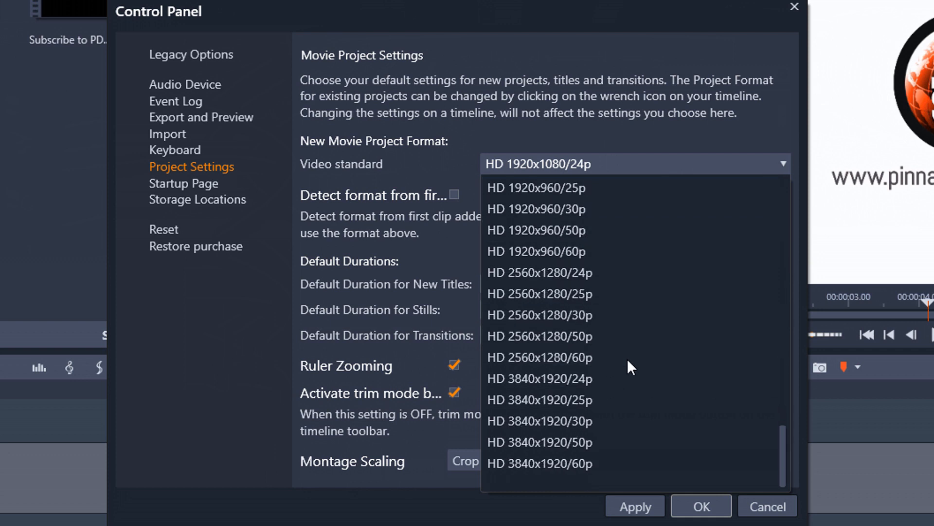
mouse_move(630, 463)
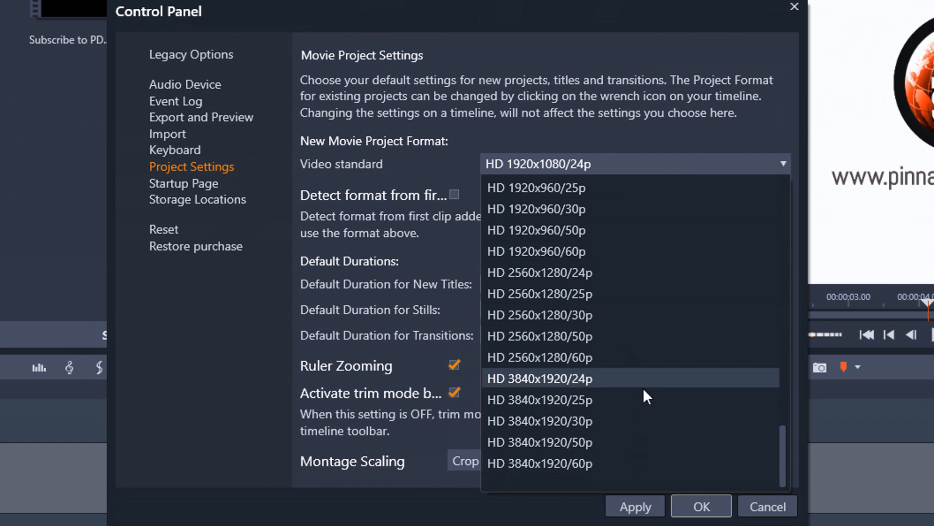
mouse_move(550, 464)
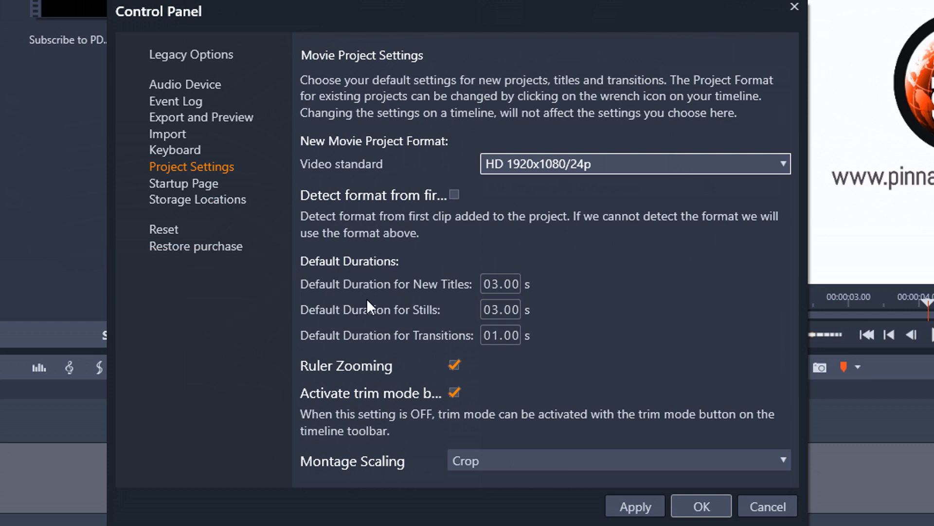
mouse_move(420, 301)
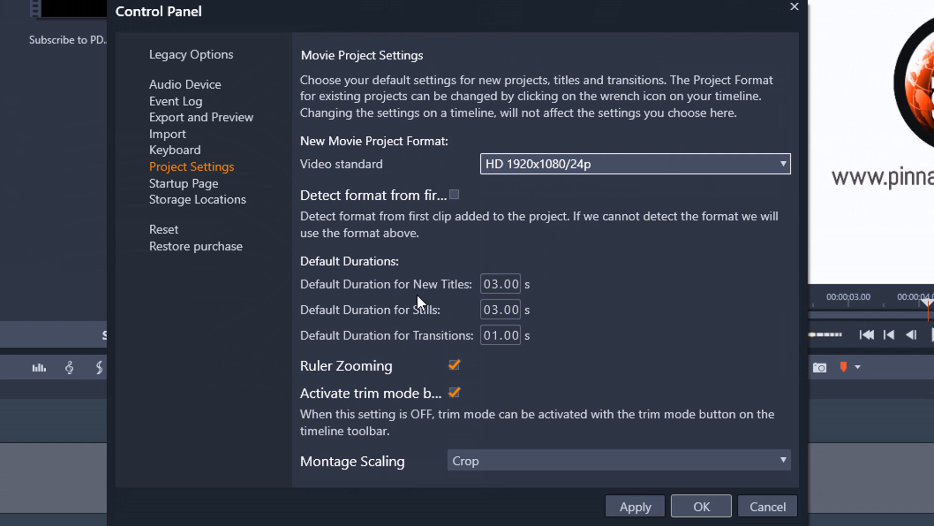
mouse_move(454, 300)
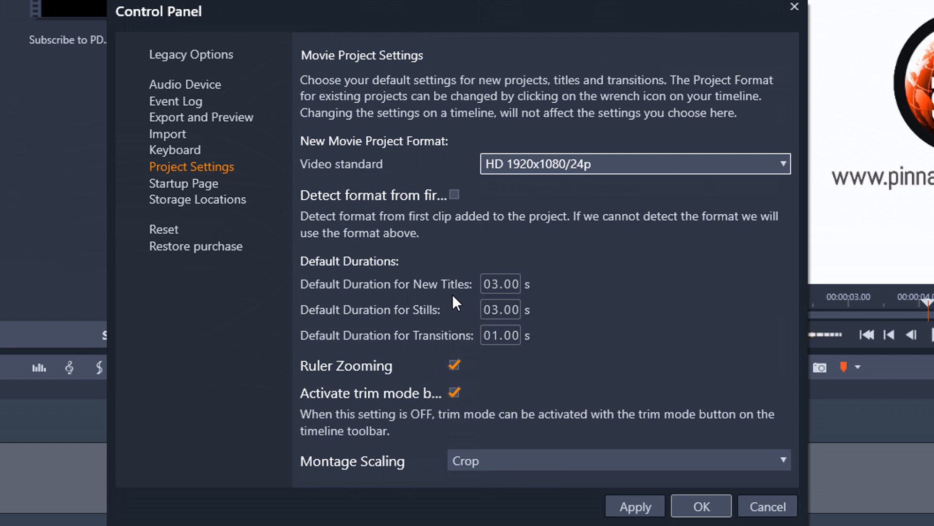
mouse_move(497, 298)
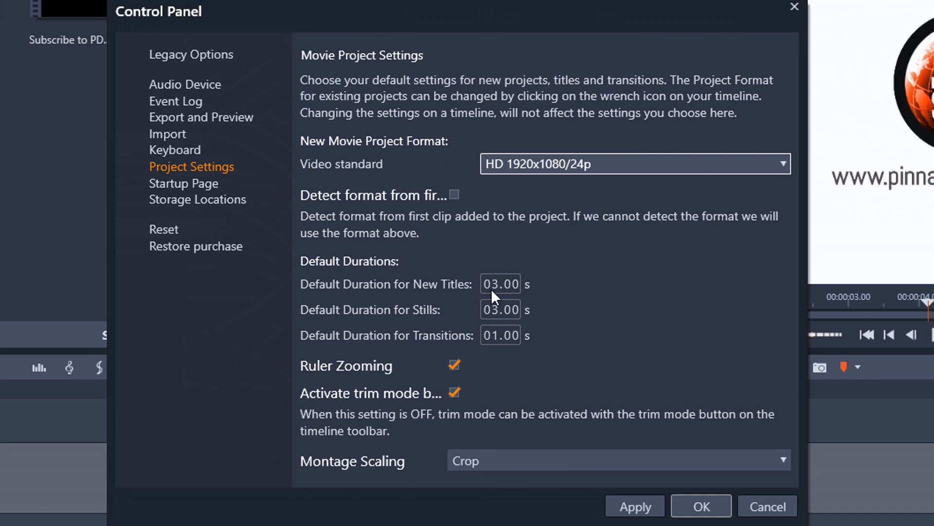
mouse_move(483, 311)
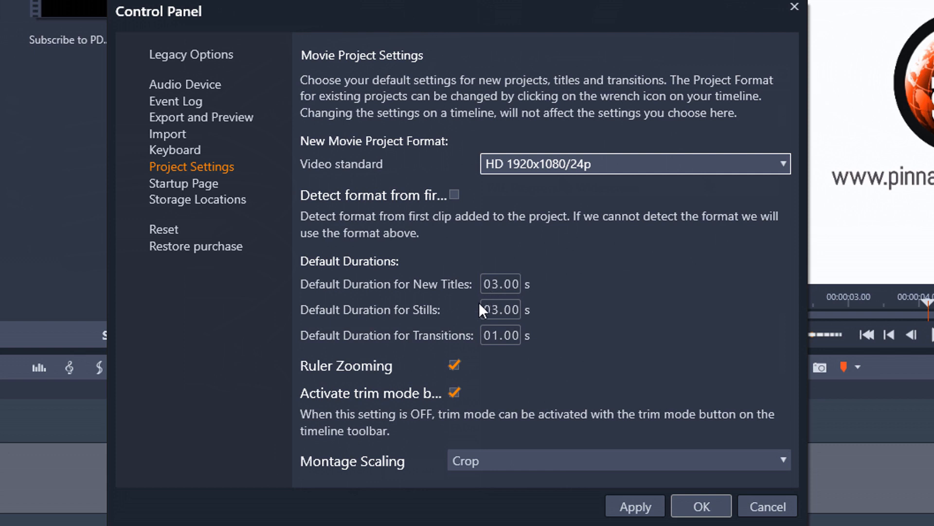
mouse_move(436, 323)
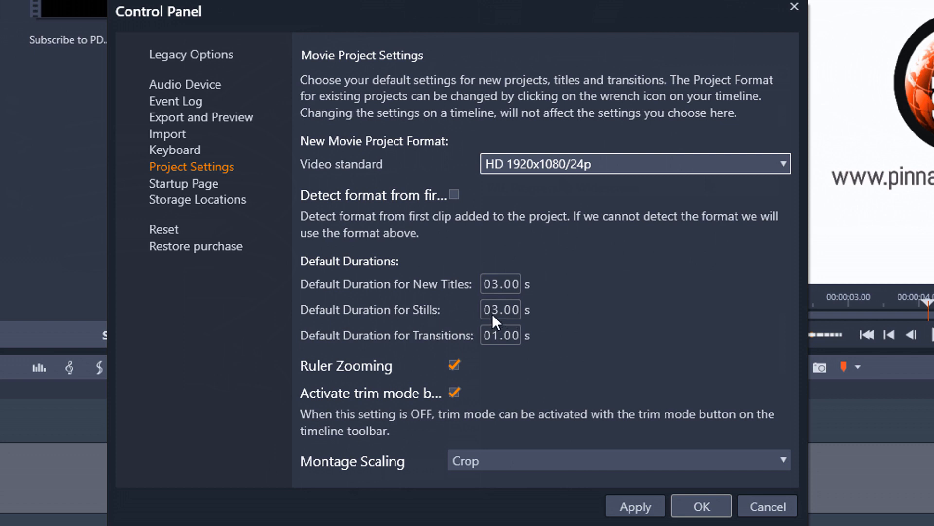
mouse_move(339, 354)
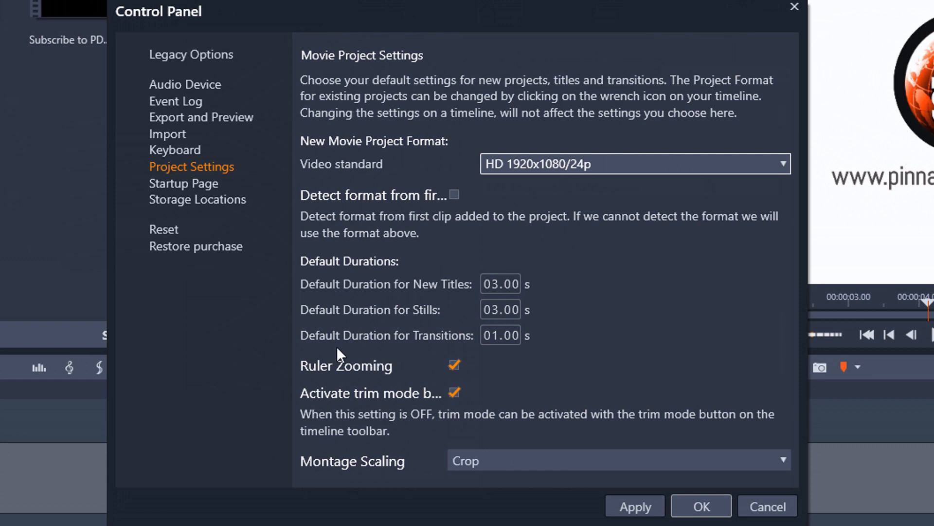
mouse_move(503, 363)
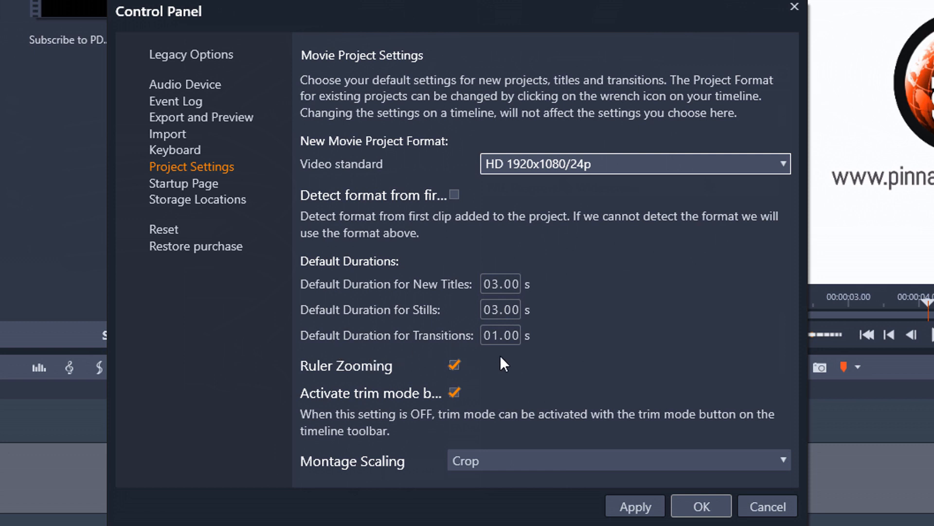
mouse_move(548, 368)
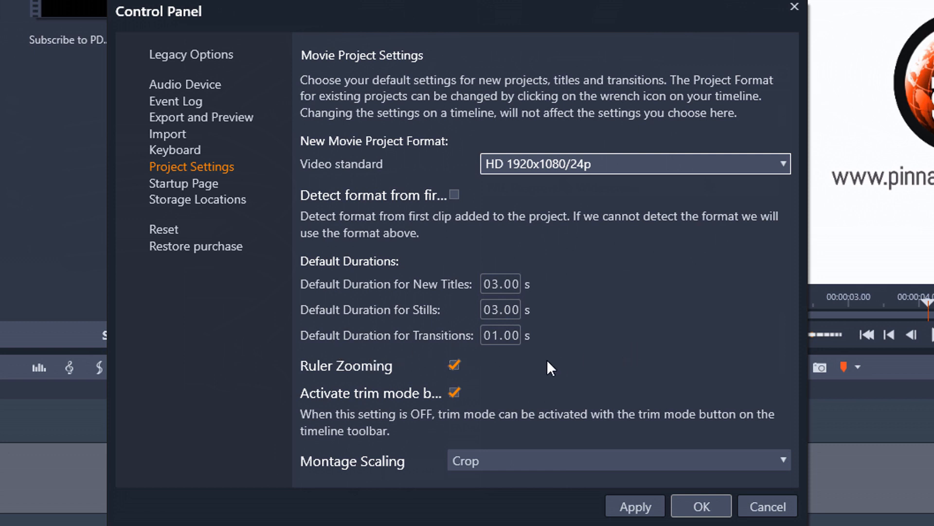
mouse_move(490, 347)
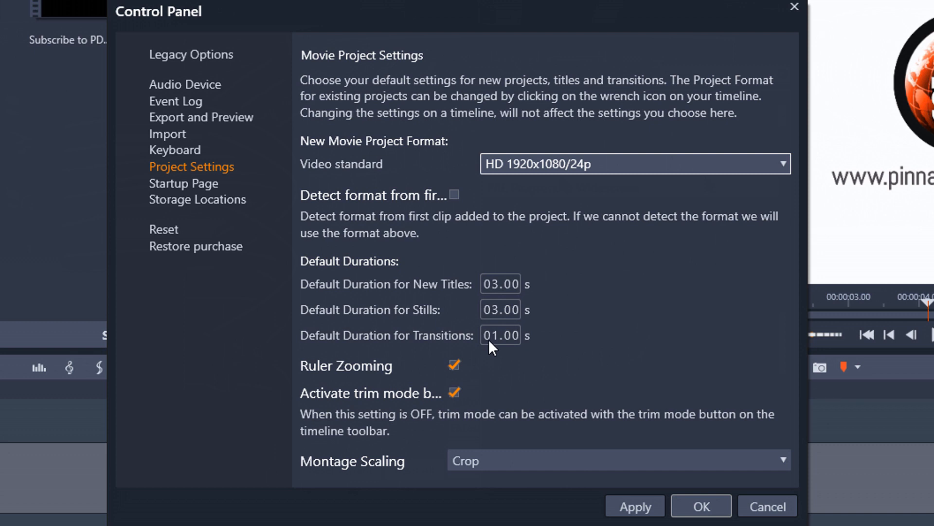
mouse_move(677, 333)
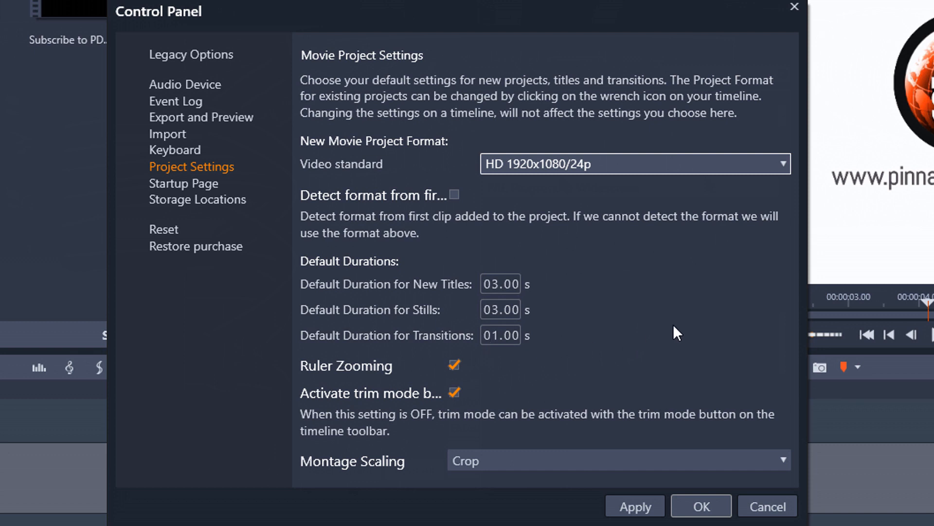
mouse_move(689, 331)
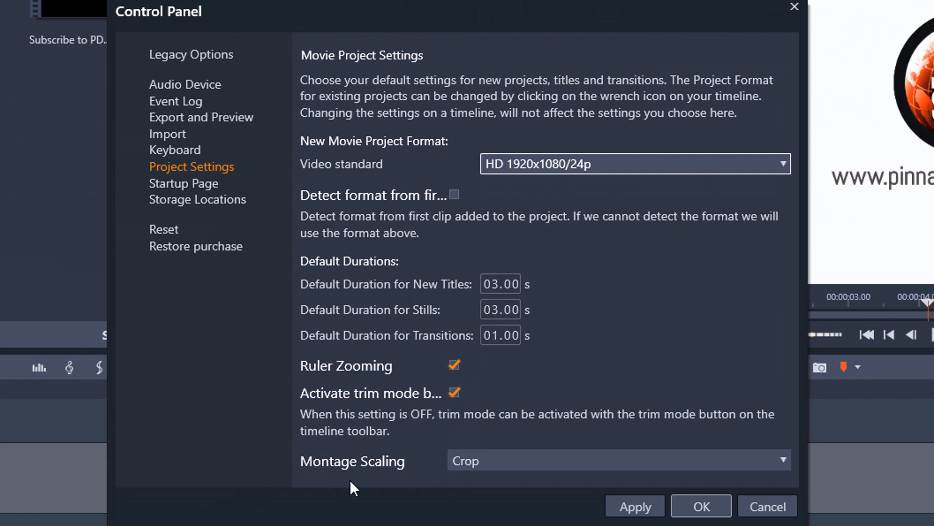
mouse_move(597, 437)
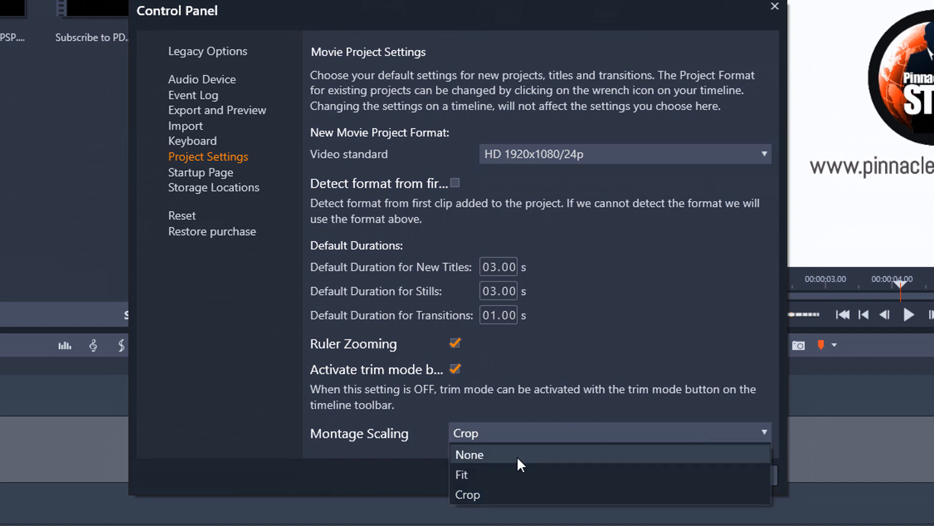
mouse_move(484, 458)
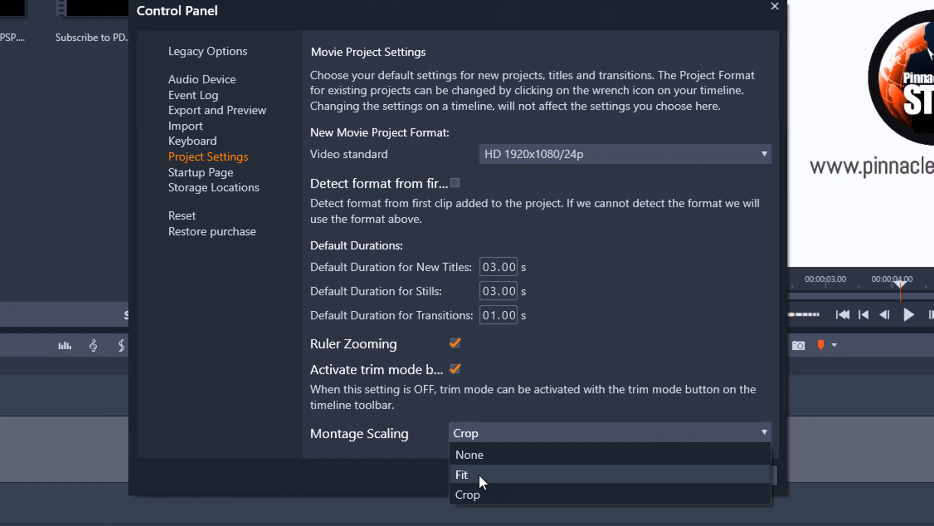
mouse_move(480, 495)
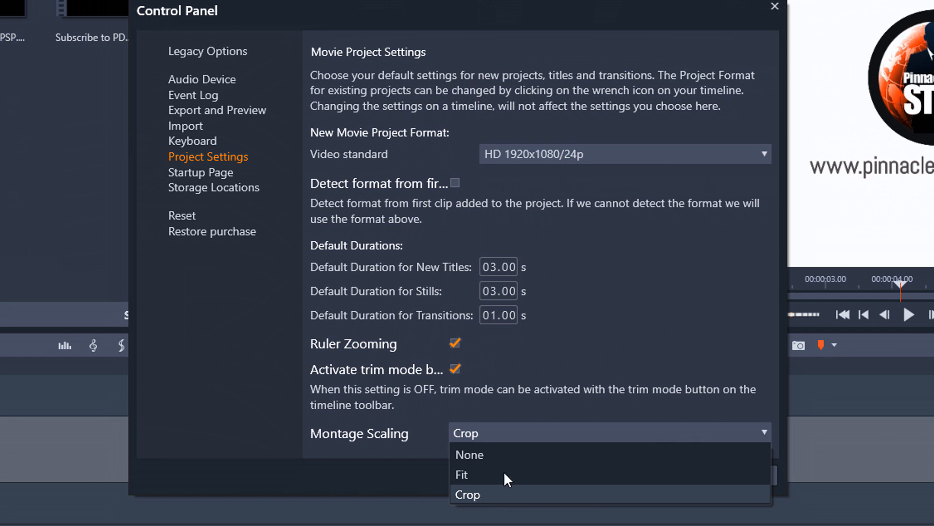
Keep Montage Scaling on Crop and show the Startup Page settings with Welcome checked
left_click(466, 494)
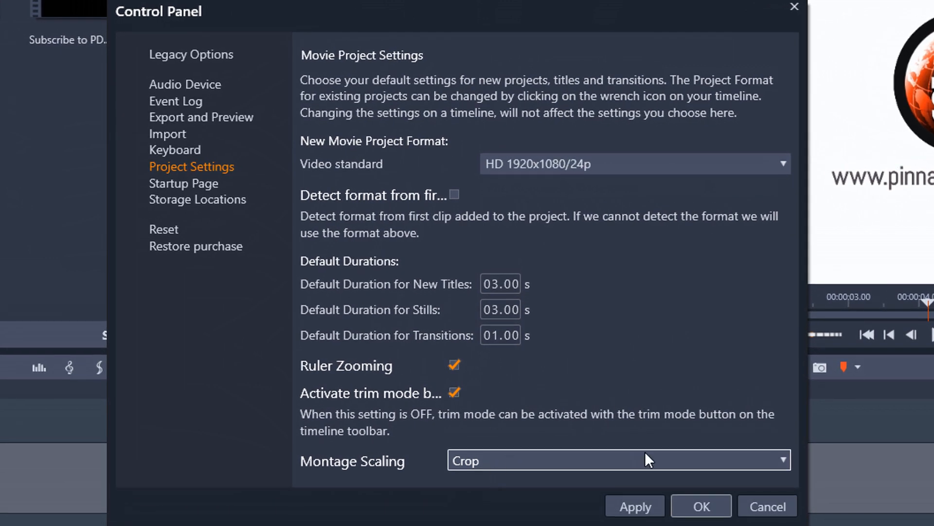
mouse_move(541, 451)
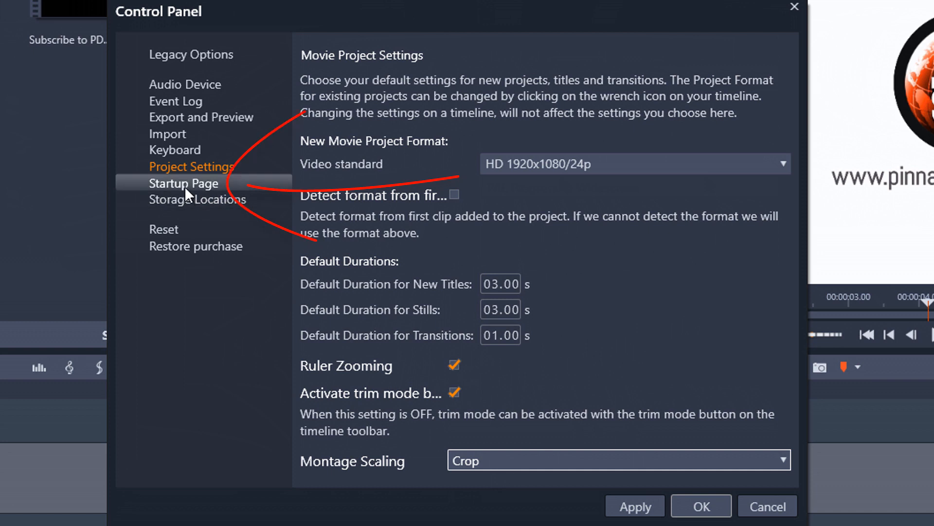
left_click(184, 183)
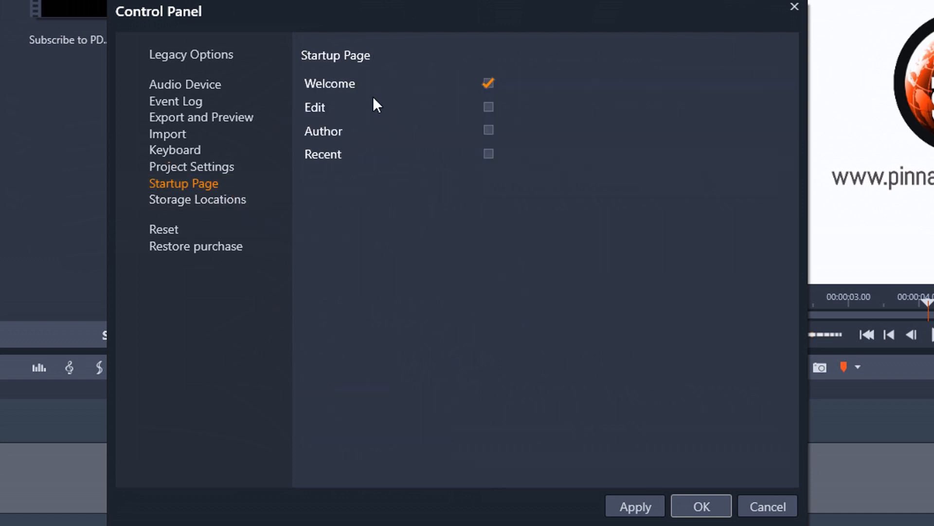
mouse_move(390, 85)
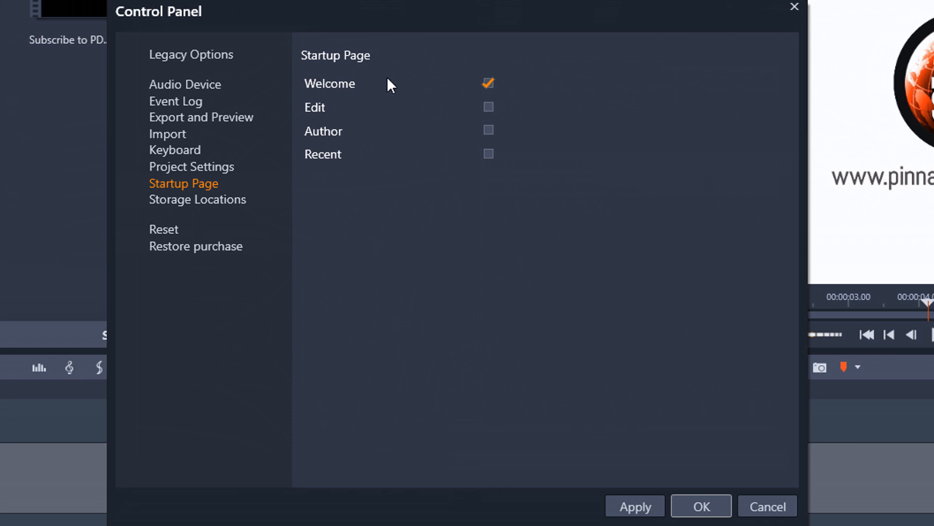
mouse_move(370, 102)
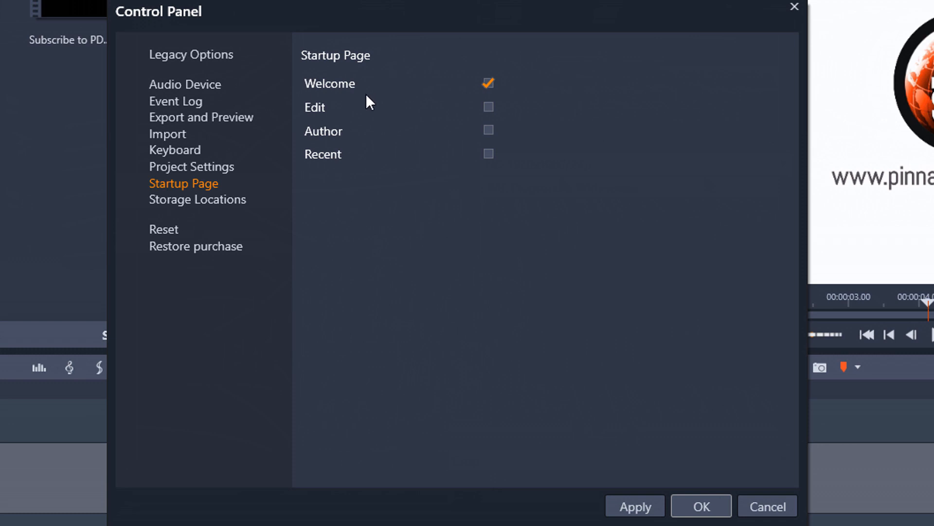
mouse_move(419, 158)
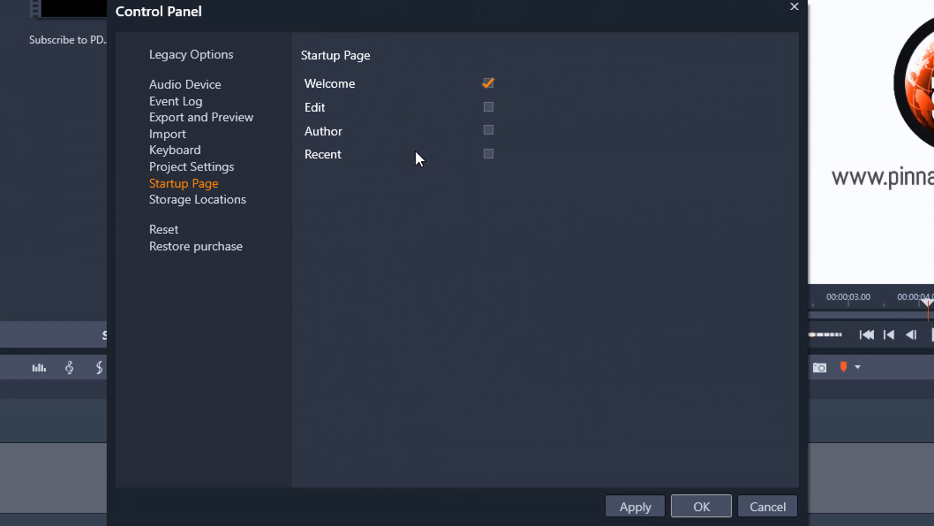
mouse_move(380, 206)
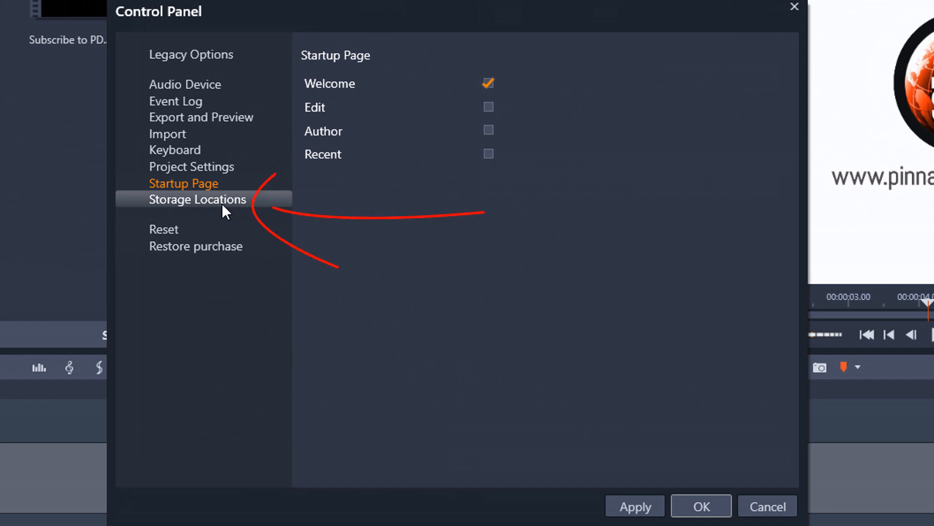
Show the Storage Locations page listing project, title, menu, template and render folders
left_click(197, 198)
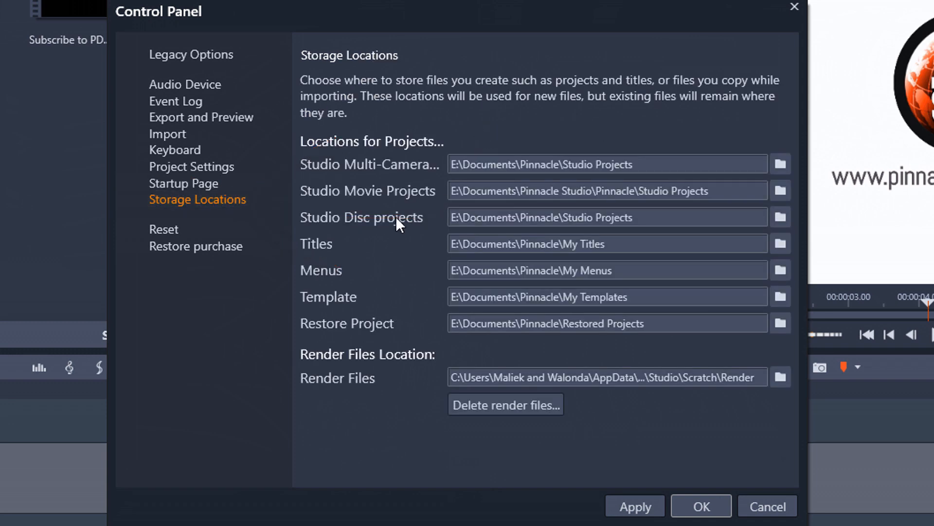
mouse_move(460, 134)
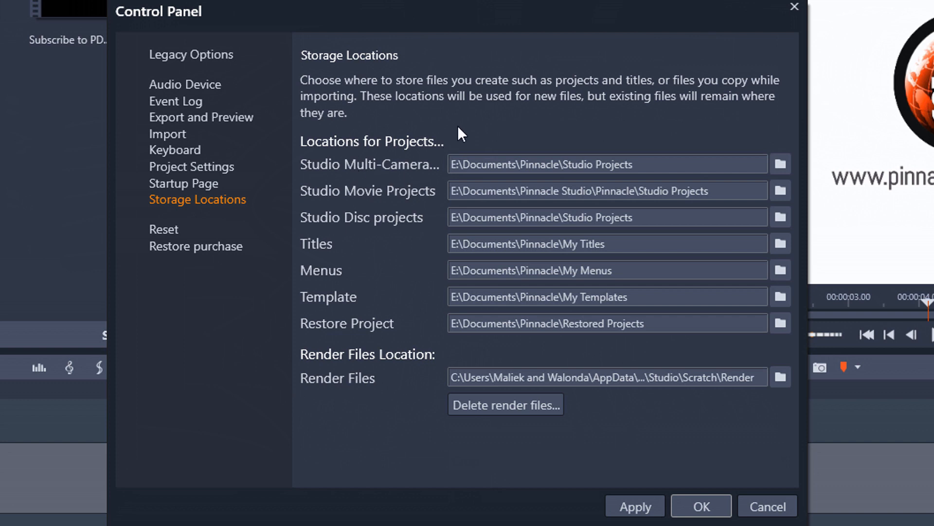
mouse_move(434, 310)
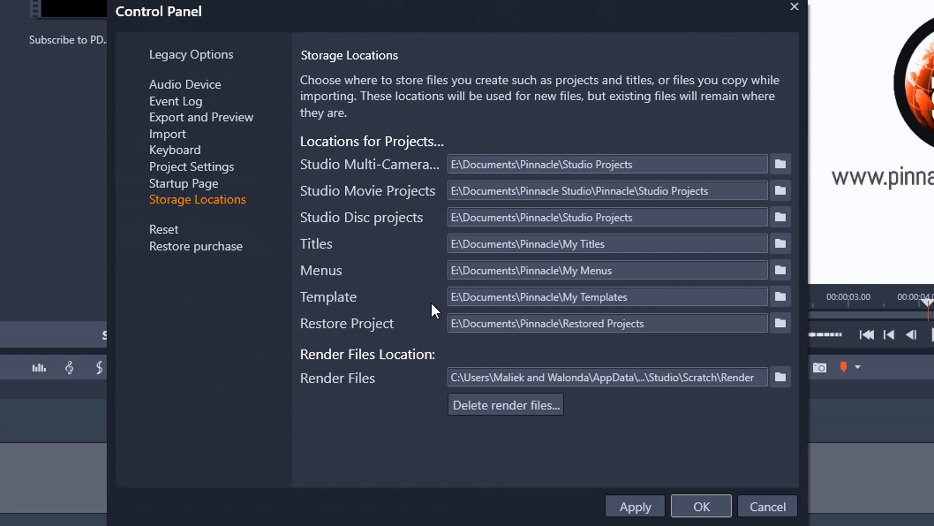
mouse_move(435, 340)
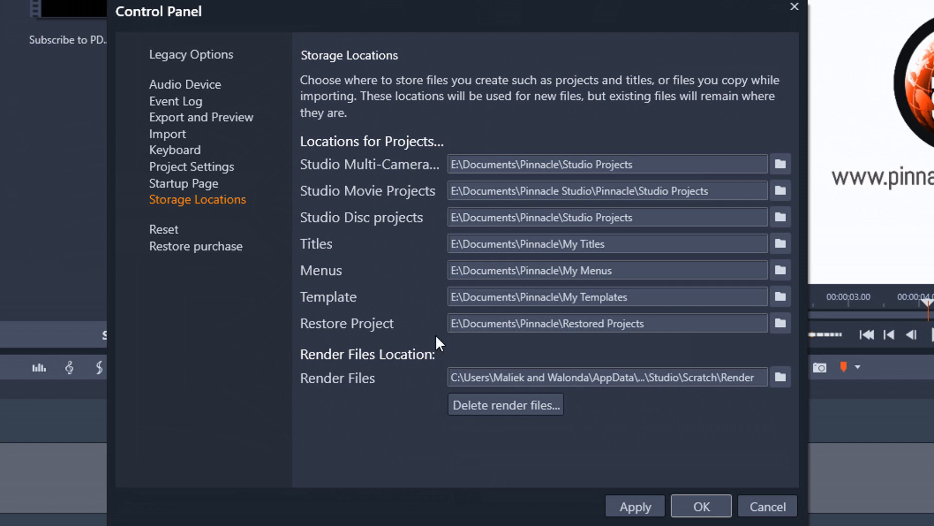
mouse_move(476, 124)
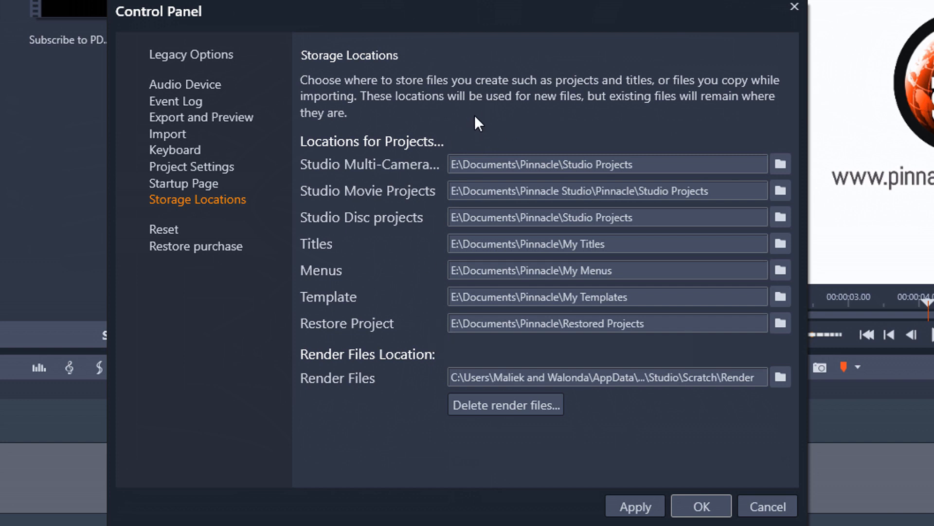
mouse_move(362, 182)
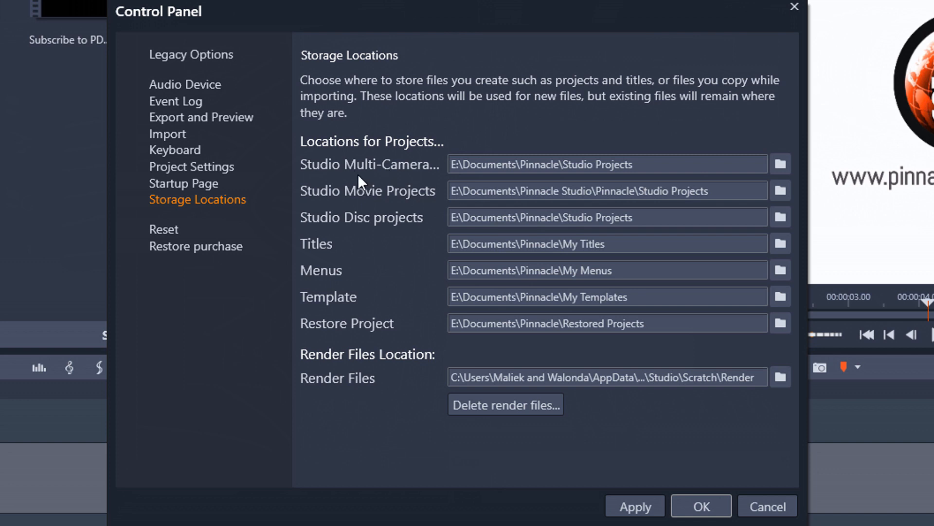
mouse_move(425, 181)
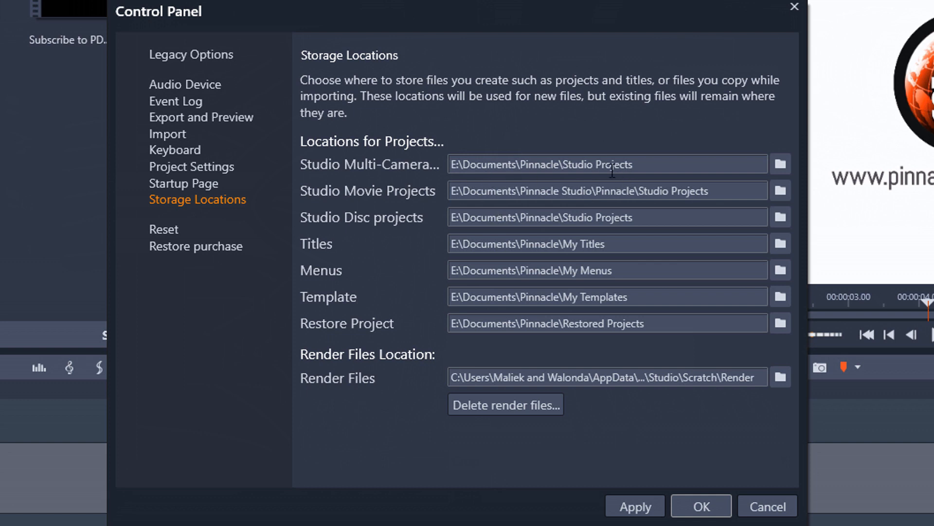
mouse_move(411, 208)
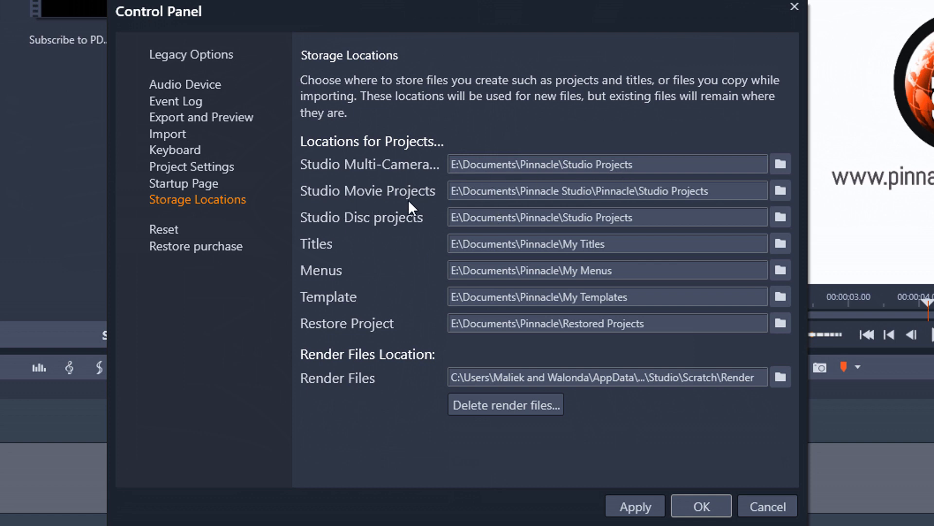
mouse_move(348, 245)
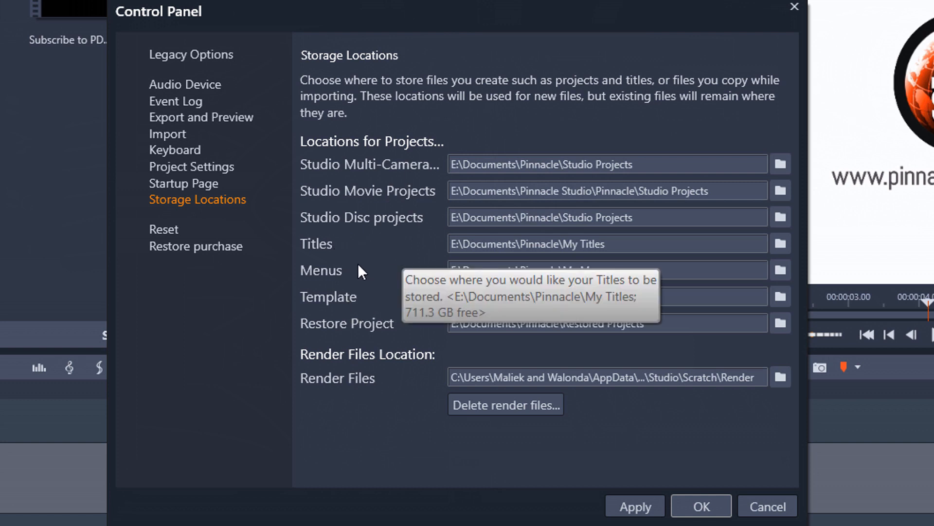
mouse_move(382, 290)
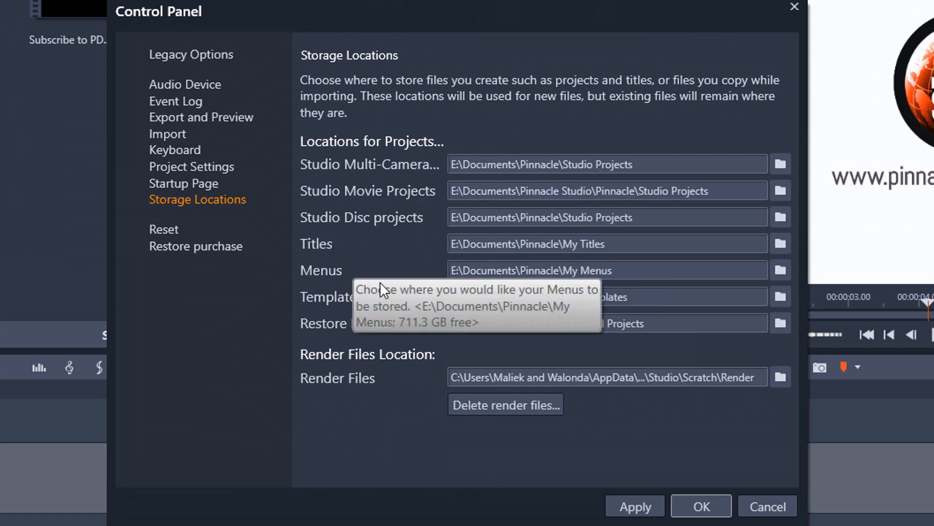
mouse_move(370, 307)
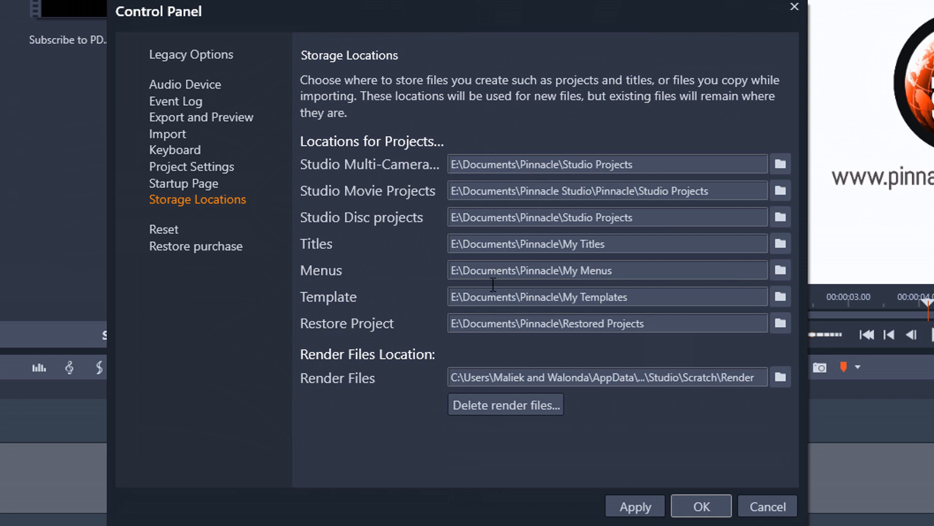
mouse_move(418, 297)
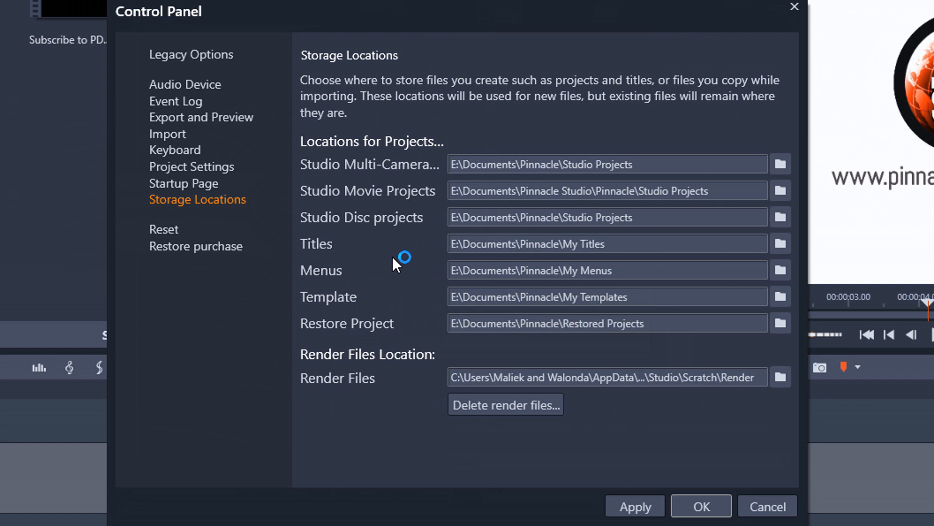
mouse_move(405, 323)
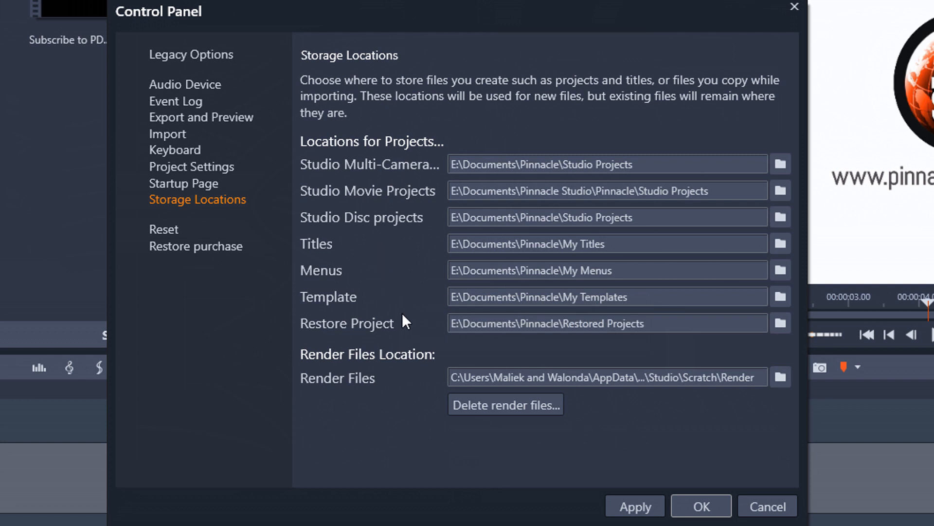
mouse_move(475, 311)
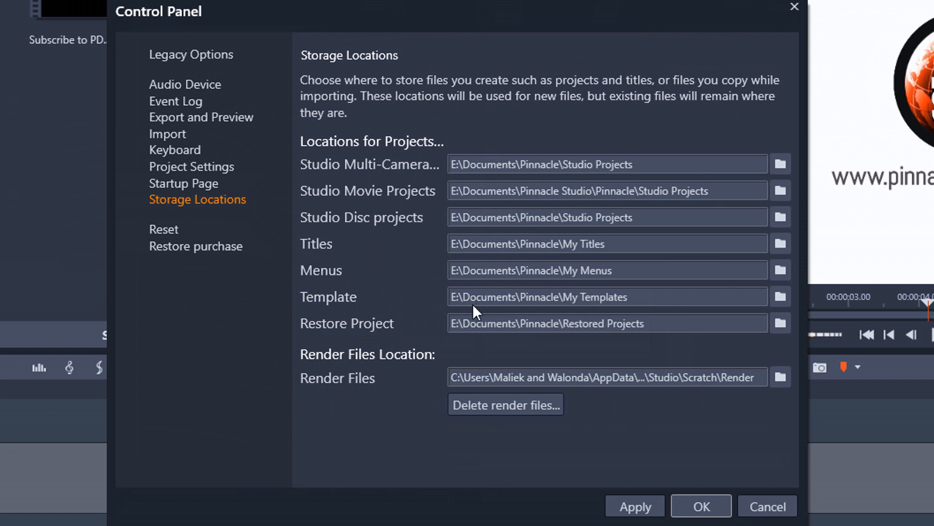
mouse_move(780, 323)
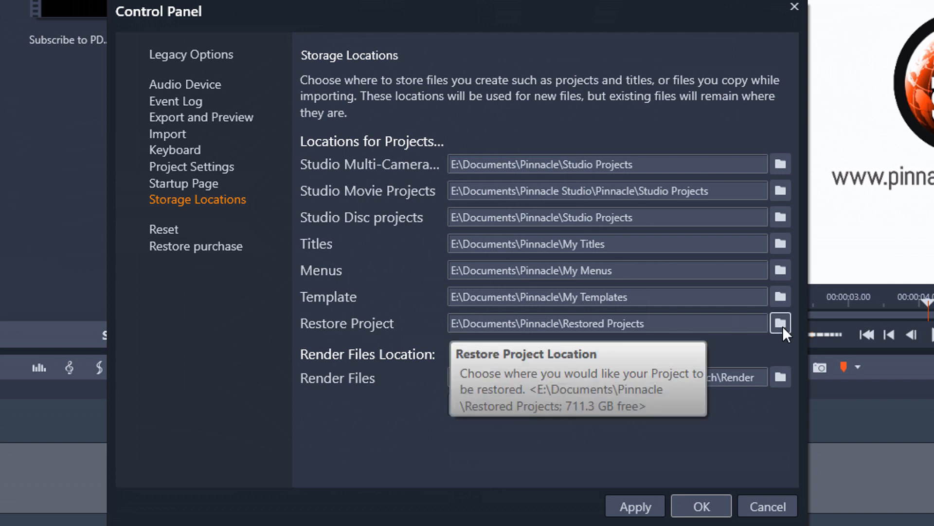
left_click(780, 323)
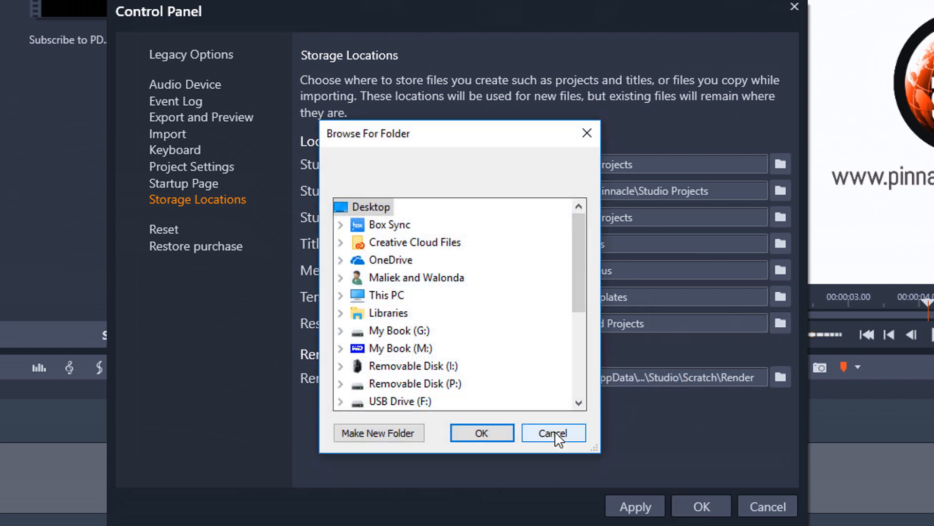
left_click(552, 432)
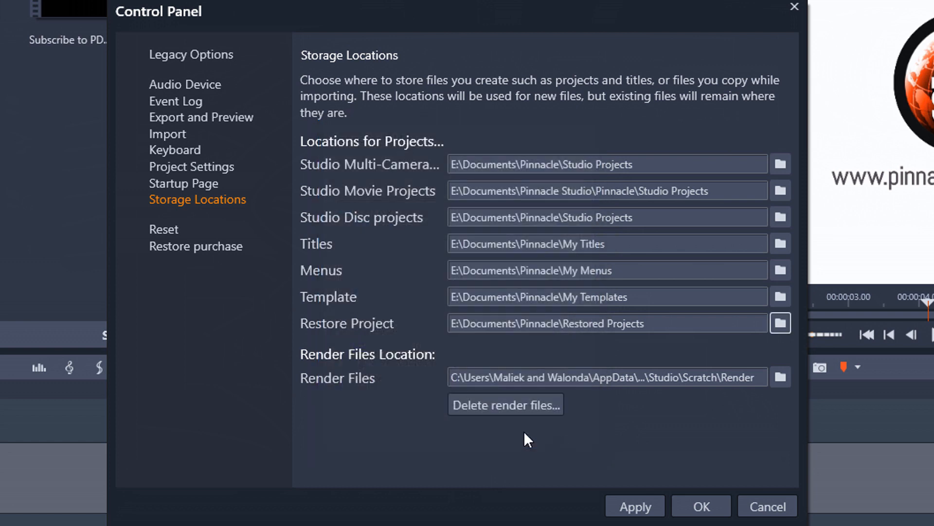
mouse_move(404, 429)
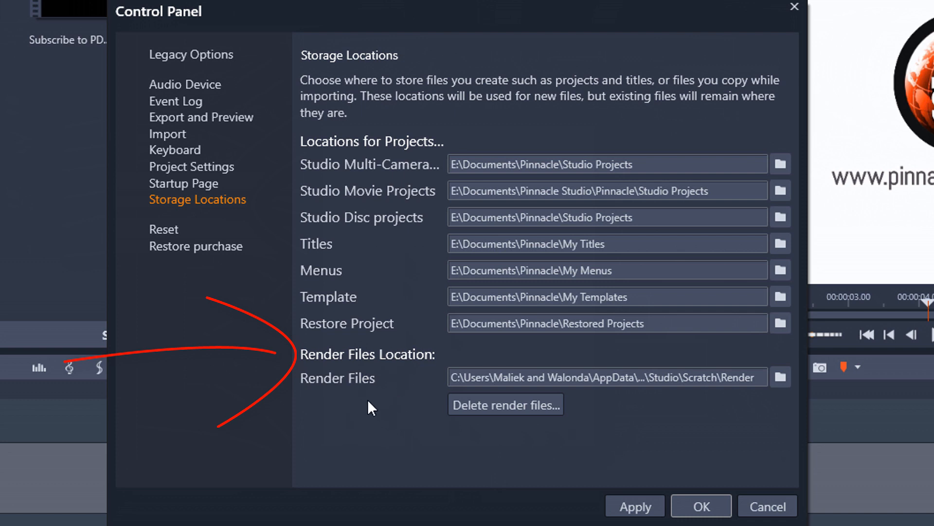
mouse_move(632, 436)
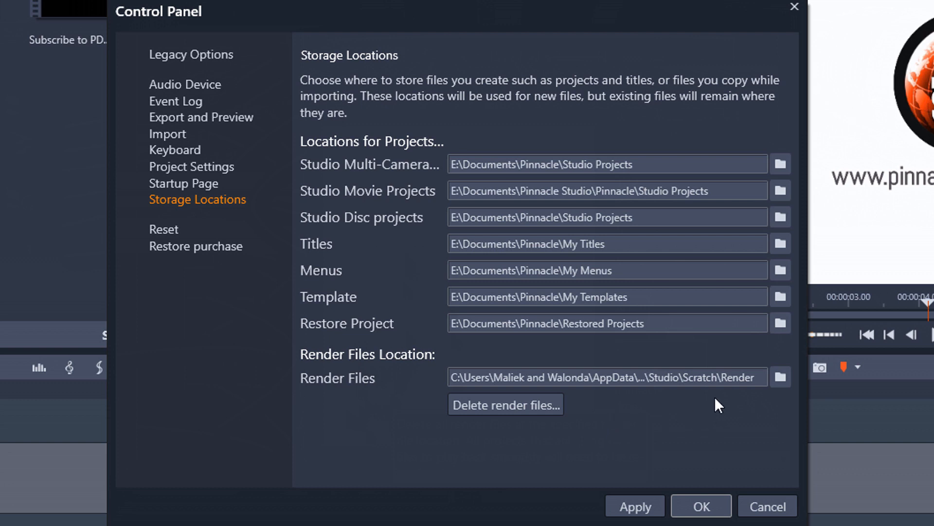
mouse_move(634, 428)
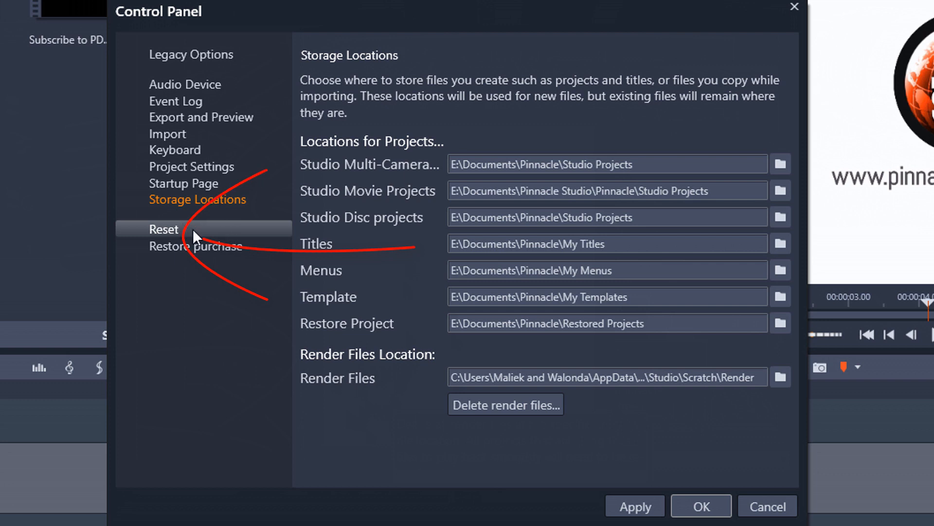
left_click(163, 229)
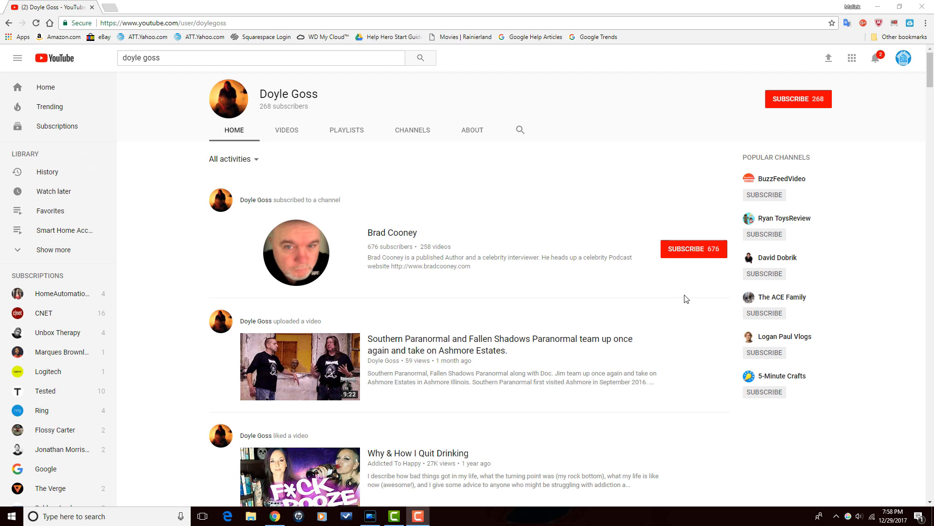
Show the Doyle Goss channel's Videos tab, scrolled down to older uploads
left_click(286, 129)
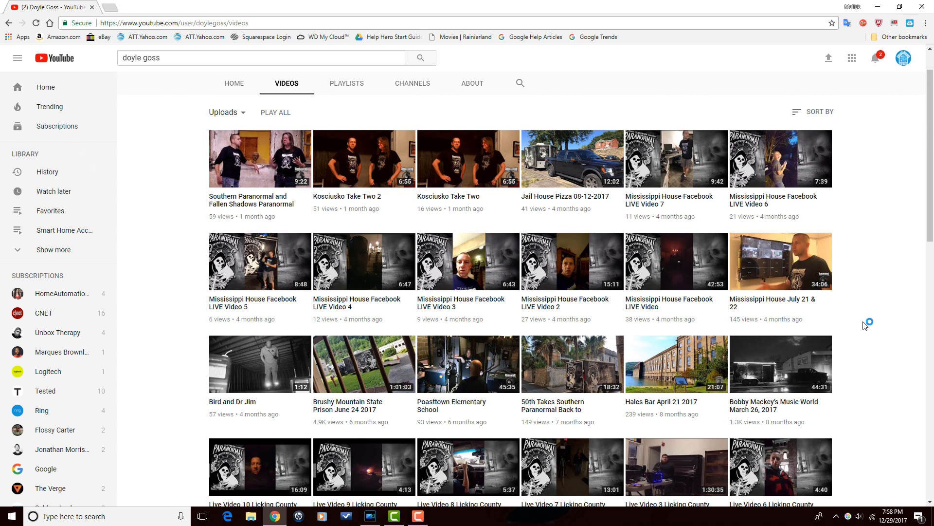
mouse_move(868, 326)
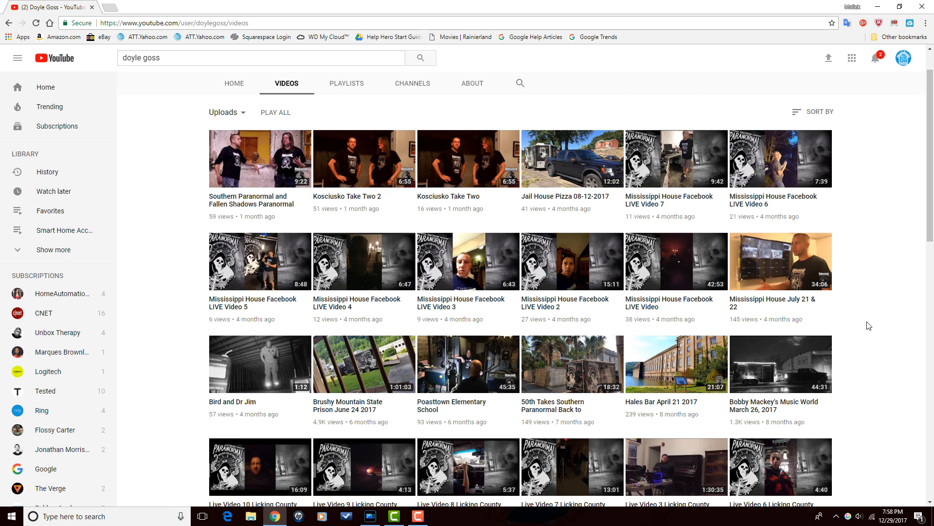
scroll("down", 3)
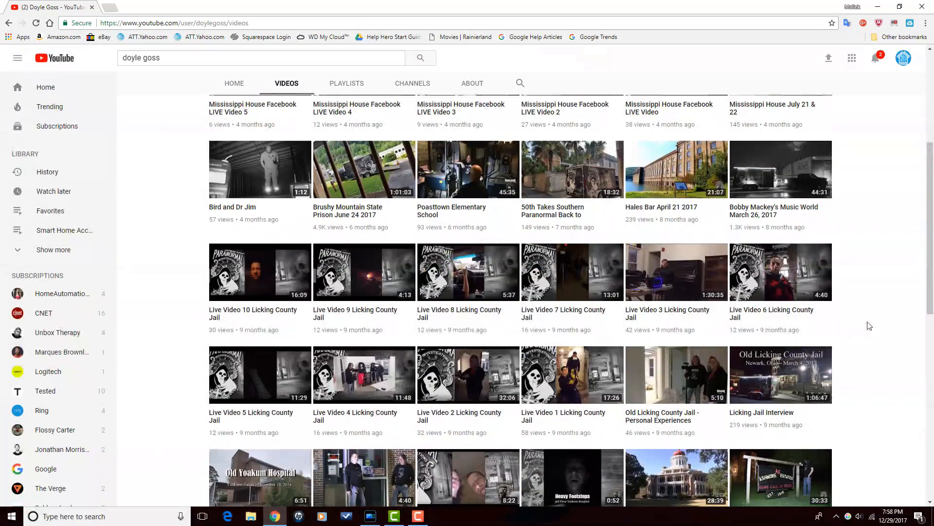